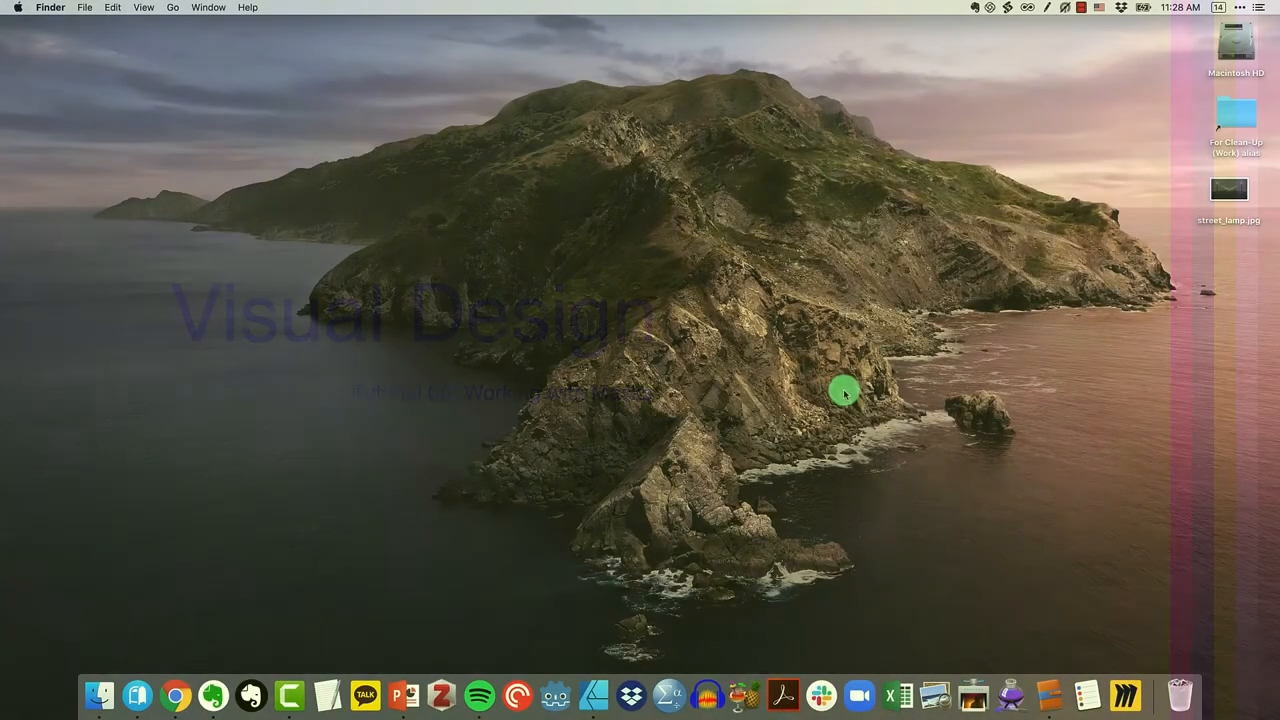
Preview street_lamp.jpg on the Desktop, then launch Affinity Designer and open that photo as a document
double_click(1228, 190)
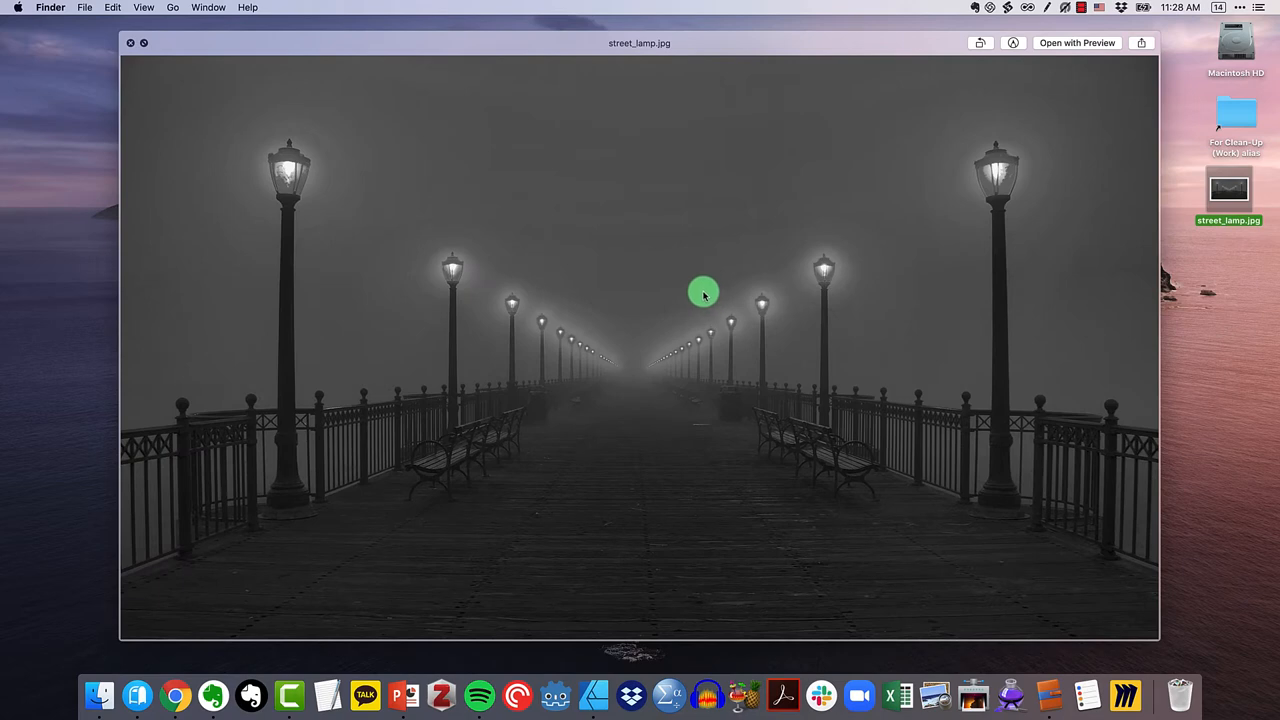
mouse_move(698, 290)
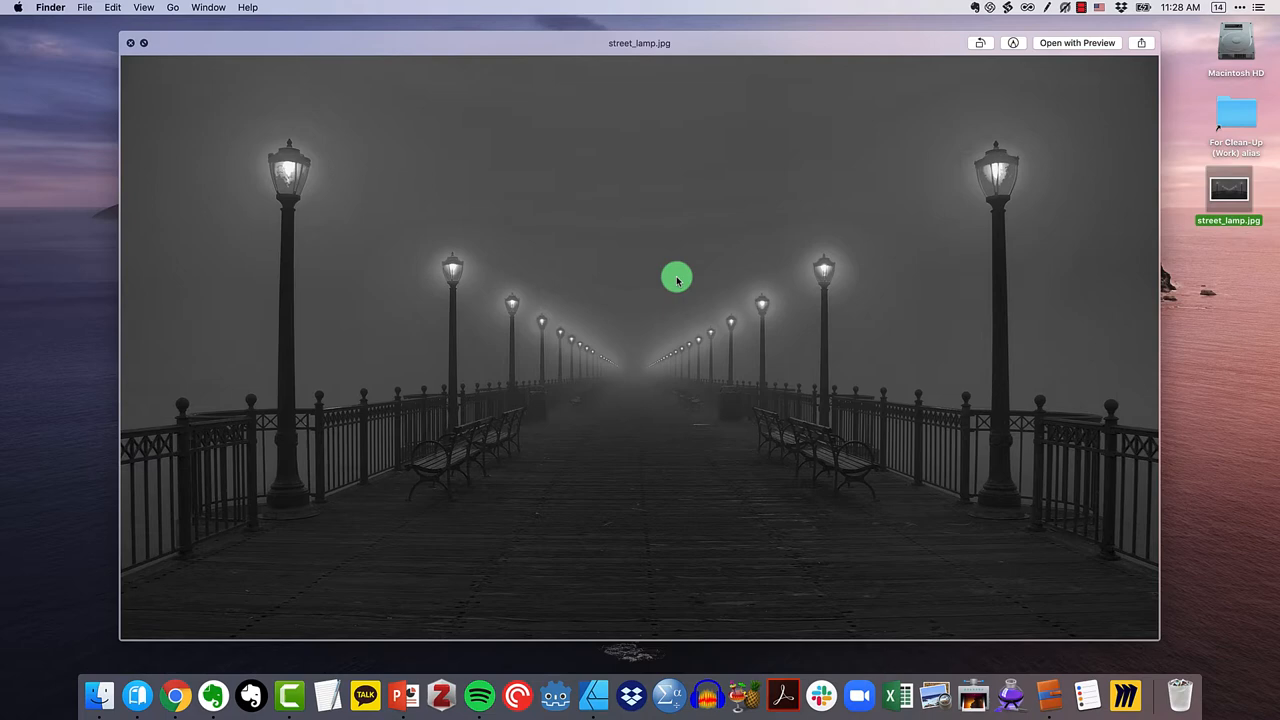
mouse_move(364, 144)
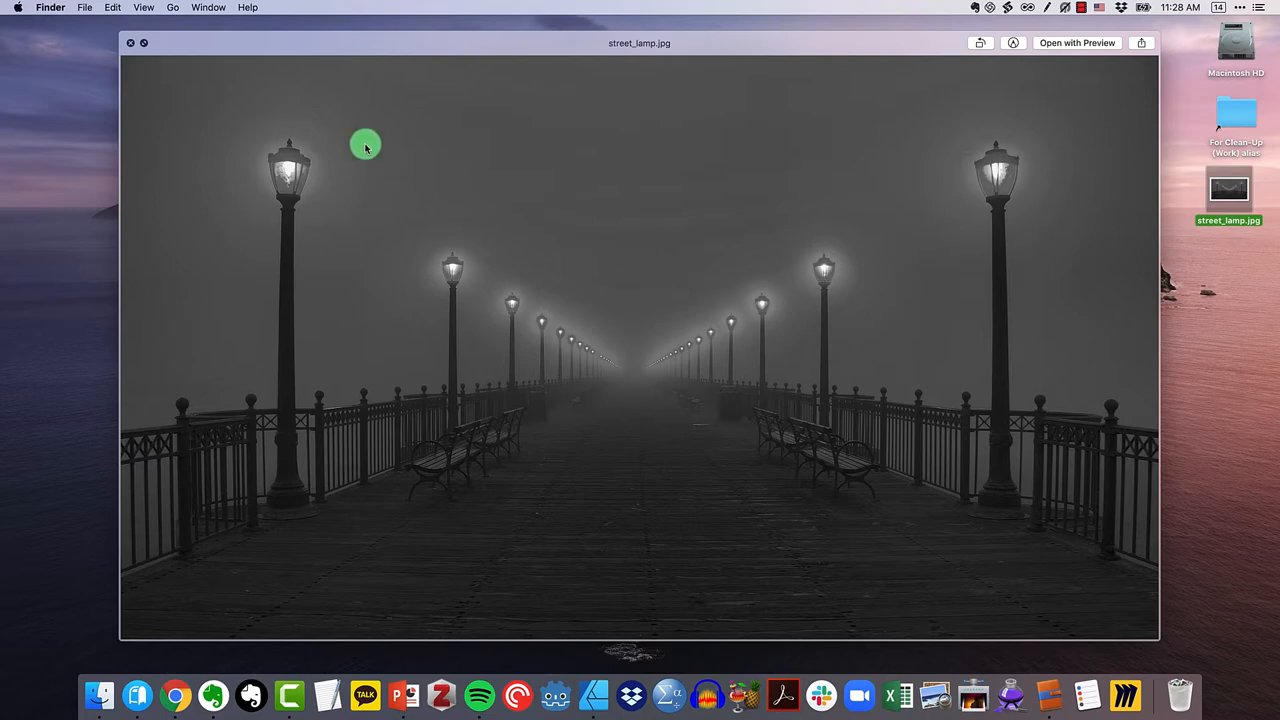
mouse_move(258, 112)
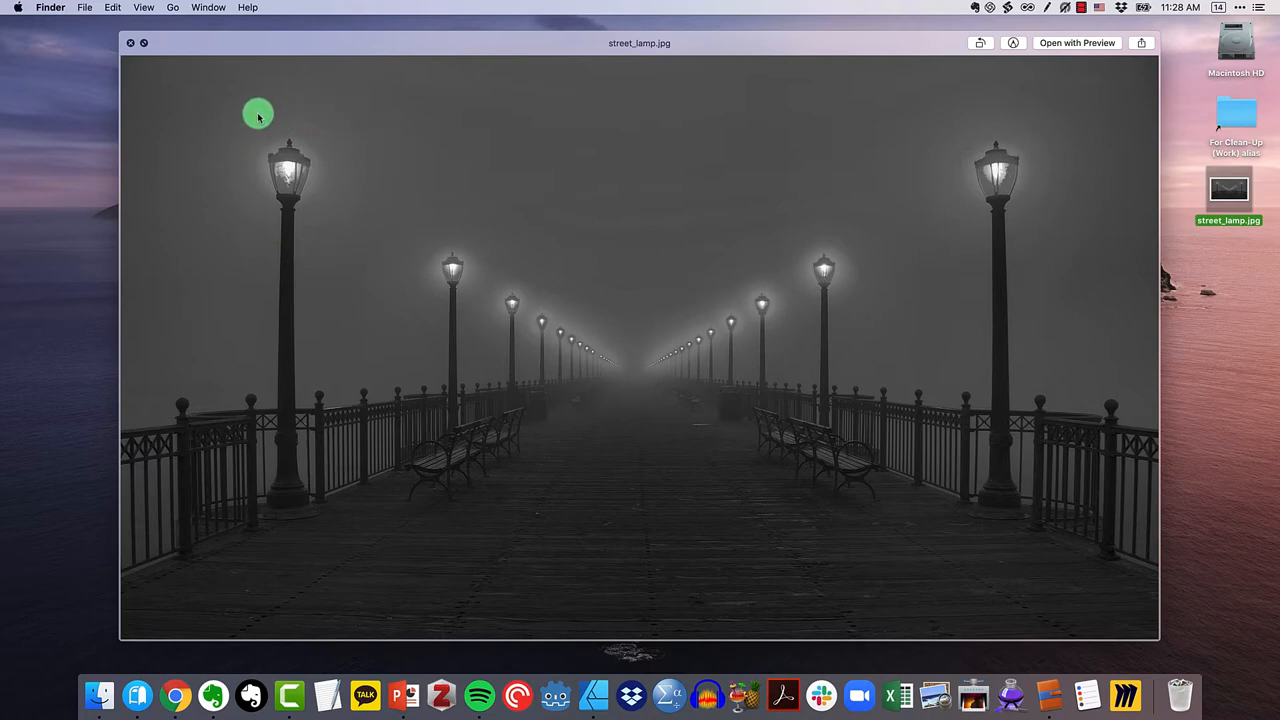
mouse_move(432, 224)
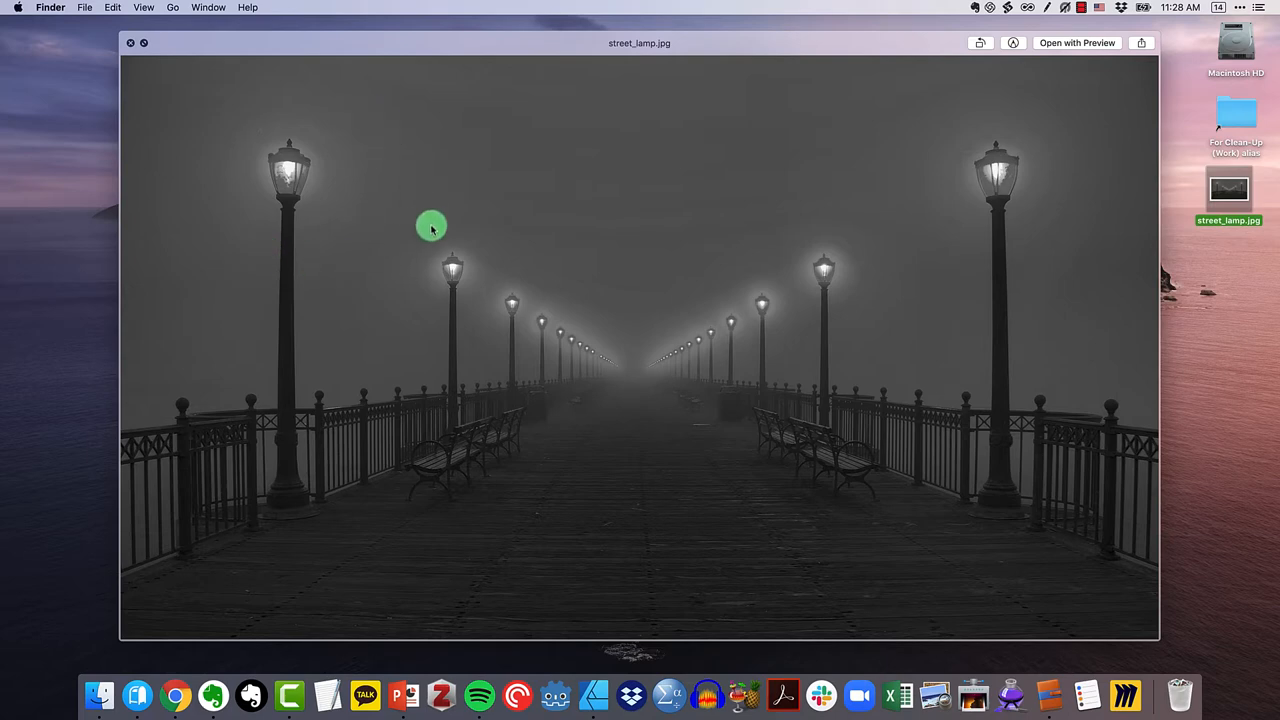
mouse_move(330, 118)
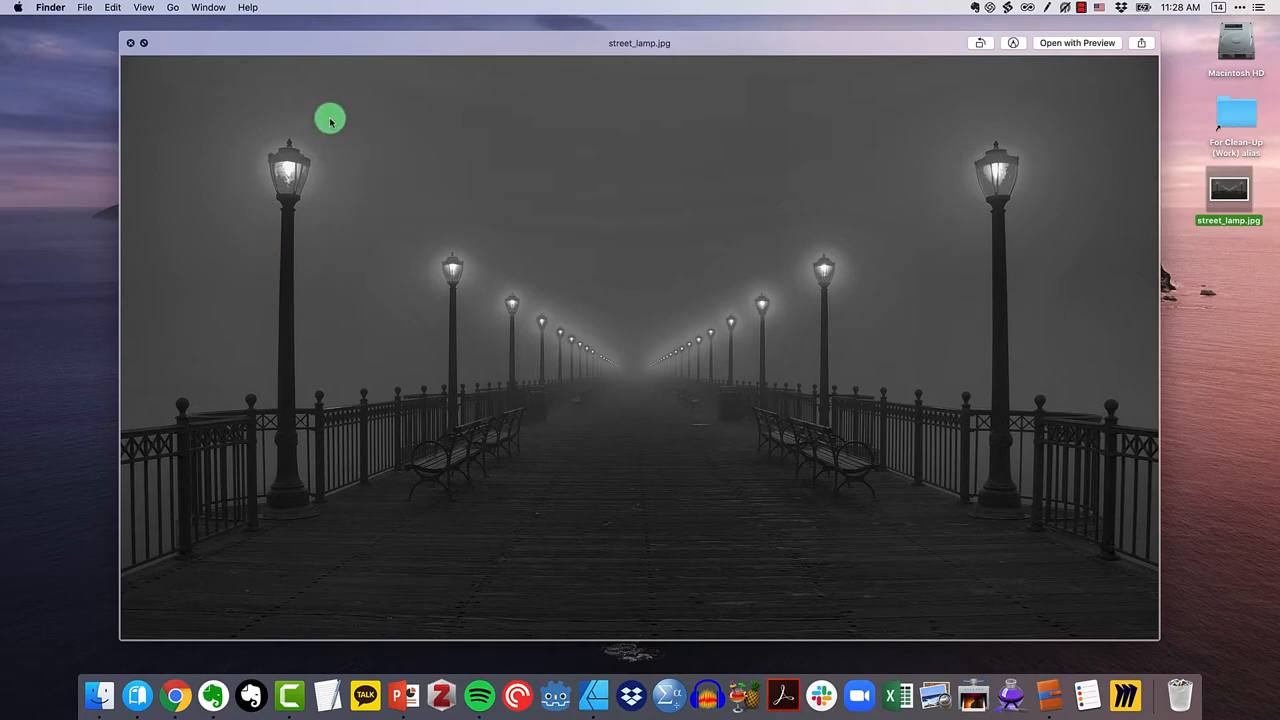
mouse_move(404, 198)
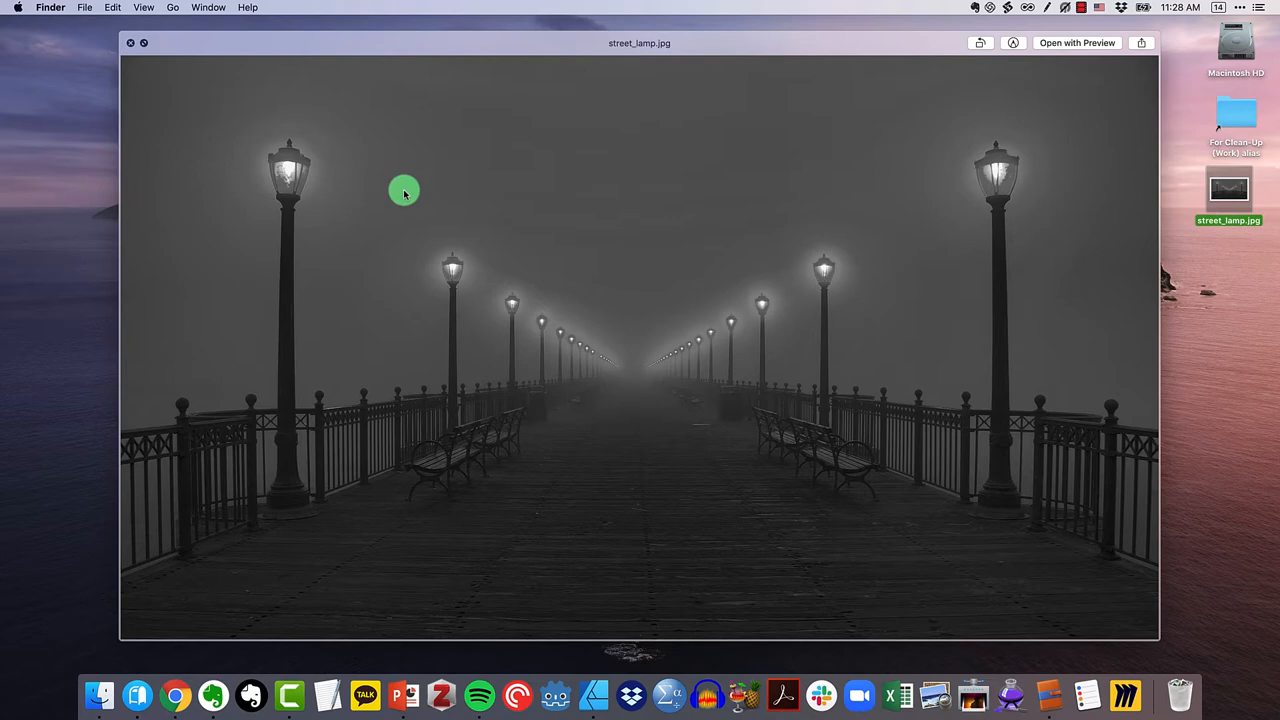
mouse_move(424, 184)
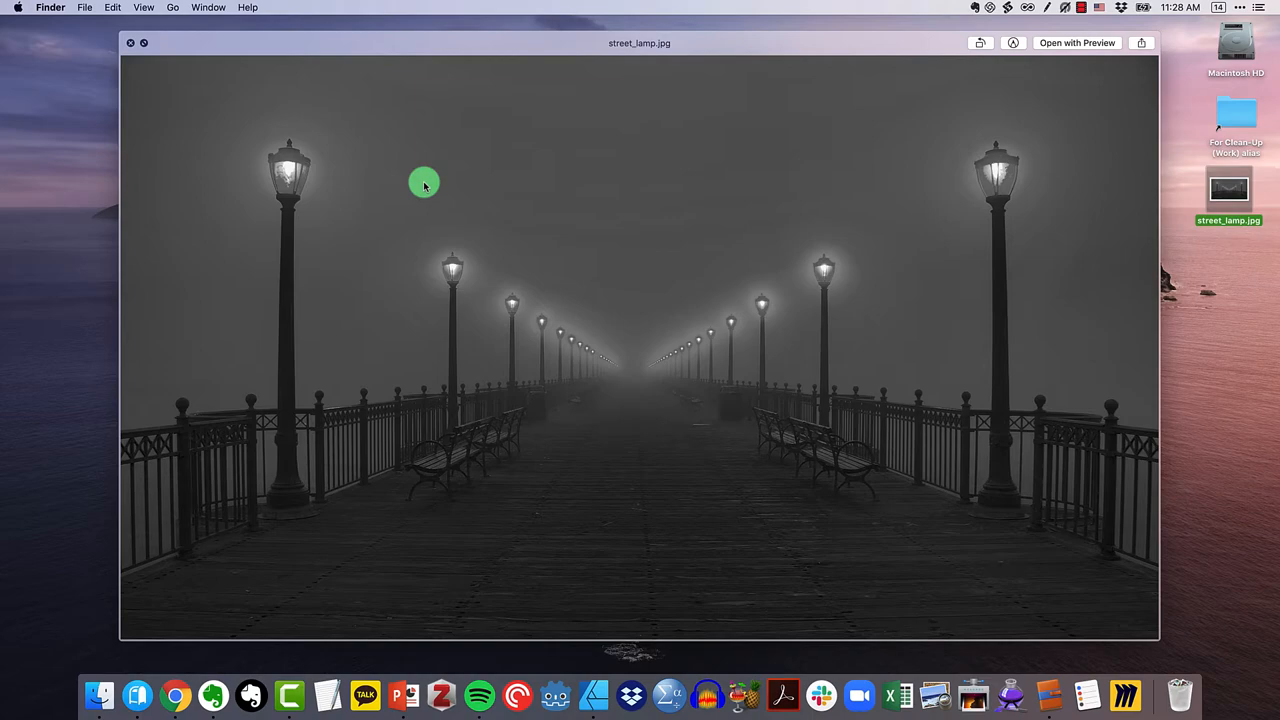
left_click(130, 42)
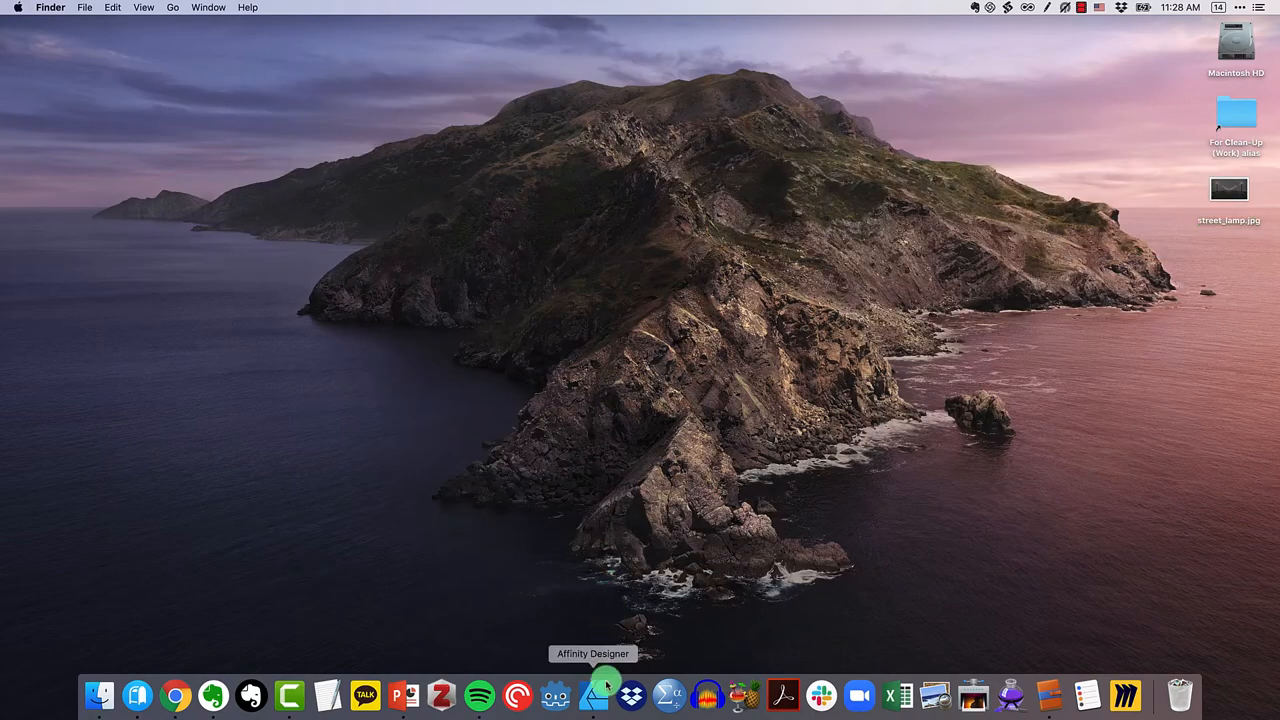
left_click(592, 694)
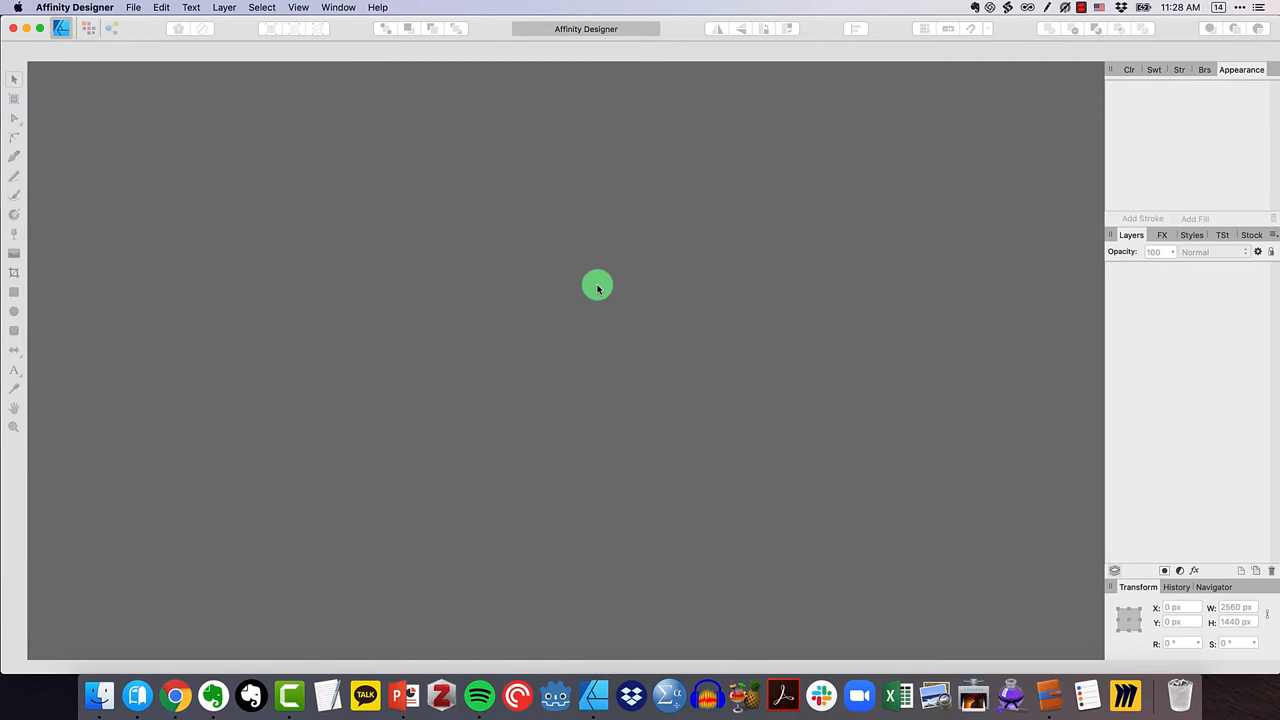
mouse_move(198, 72)
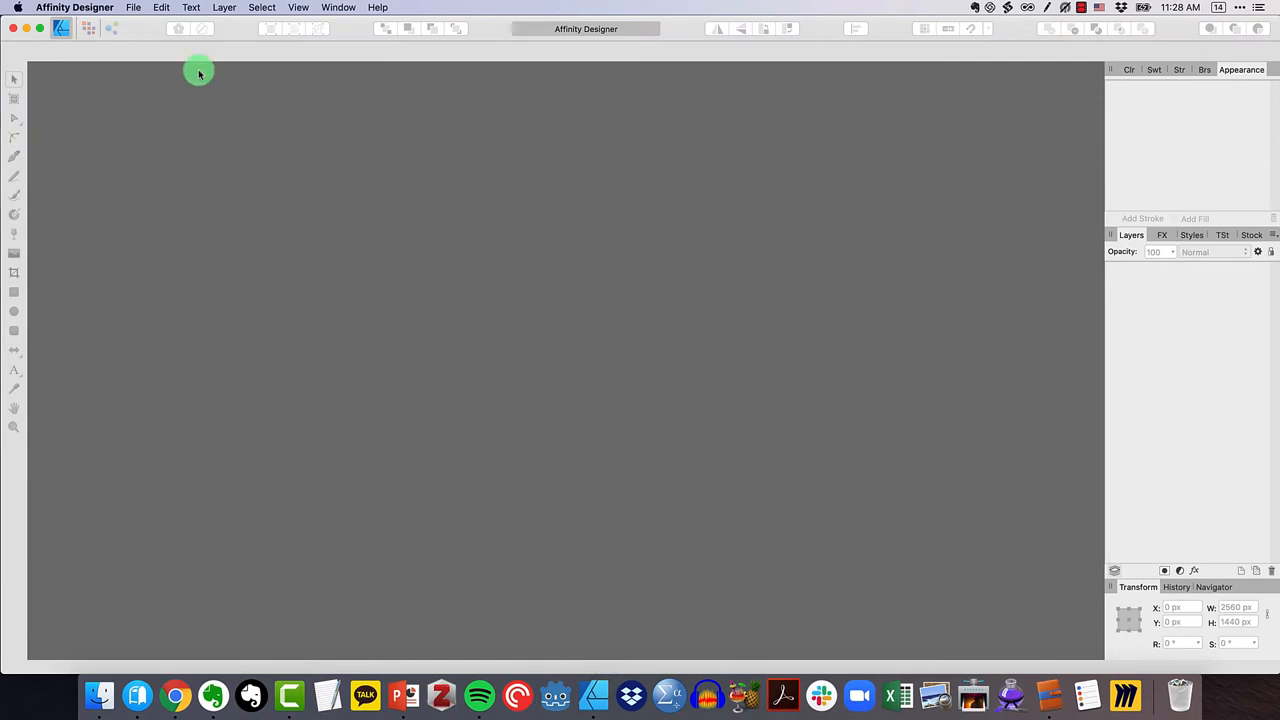
left_click(132, 8)
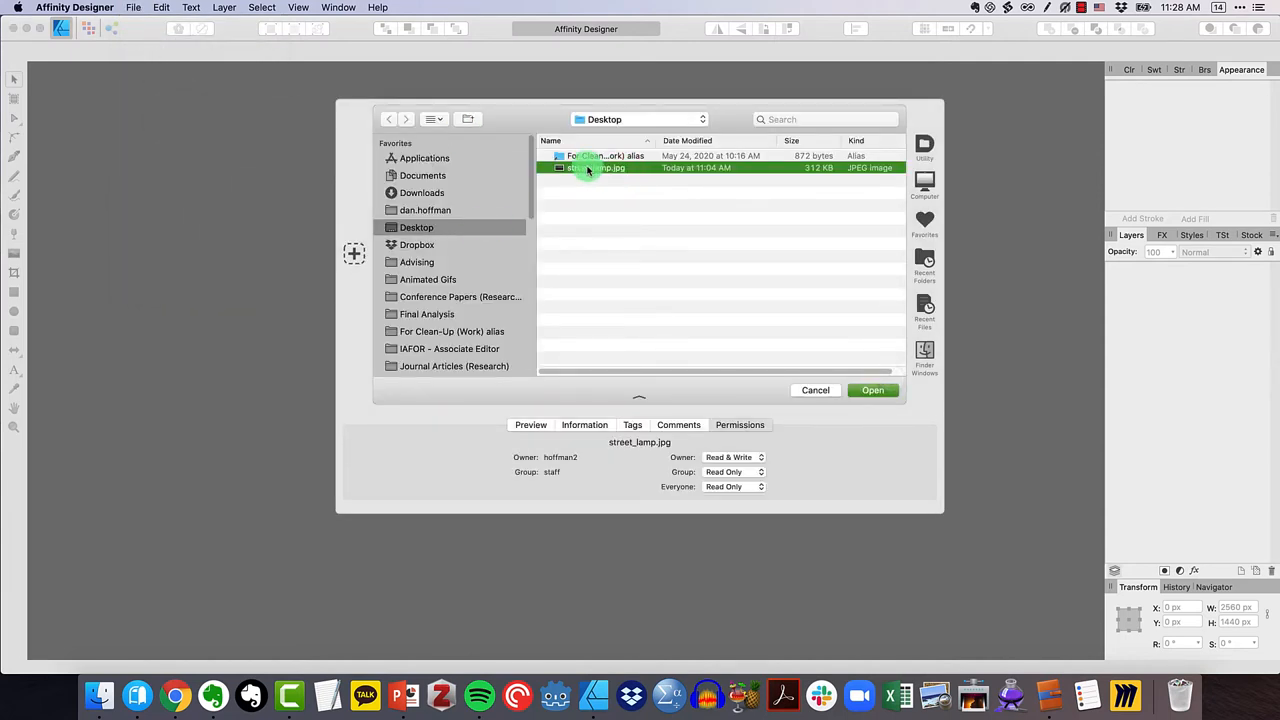
left_click(872, 390)
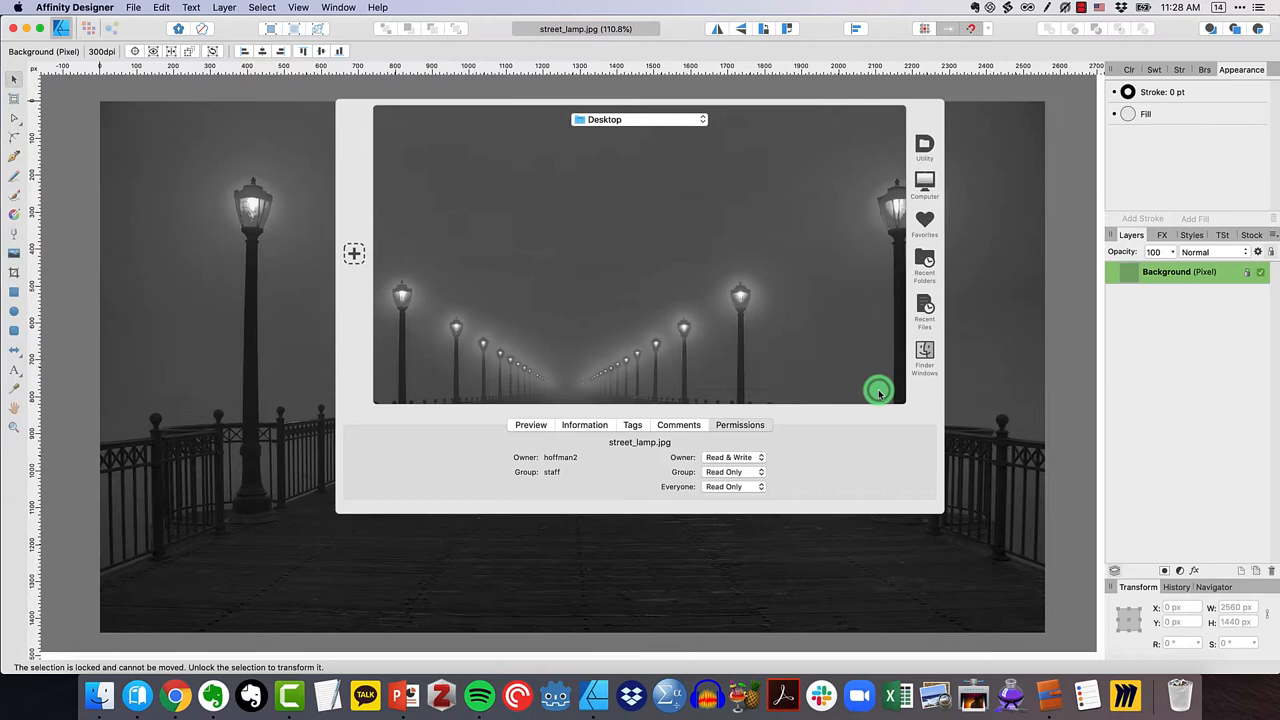
left_click(878, 390)
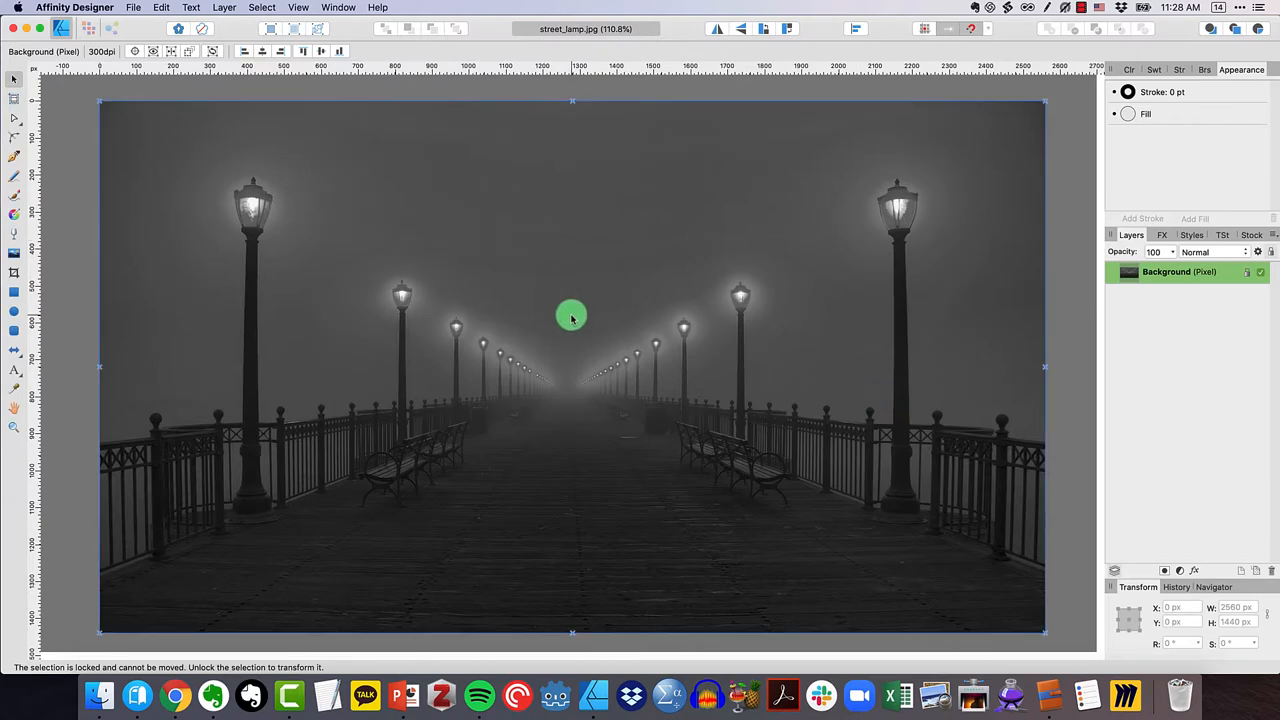
mouse_move(350, 204)
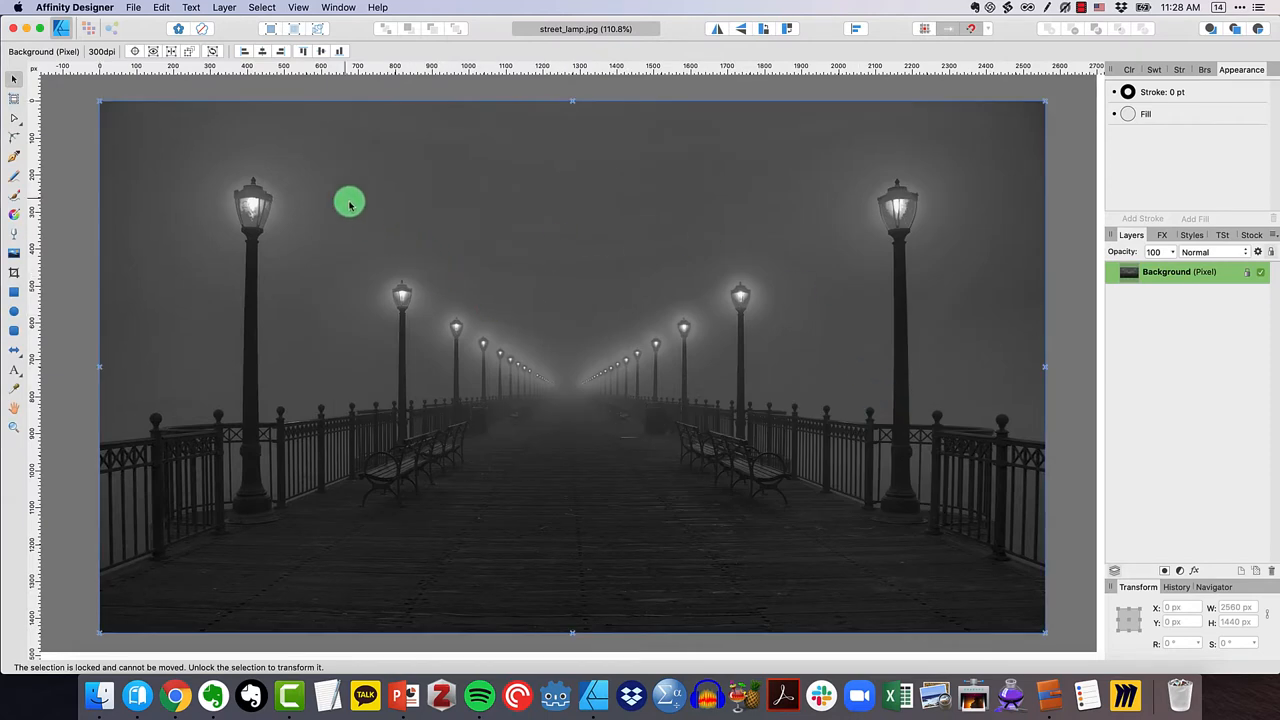
mouse_move(248, 138)
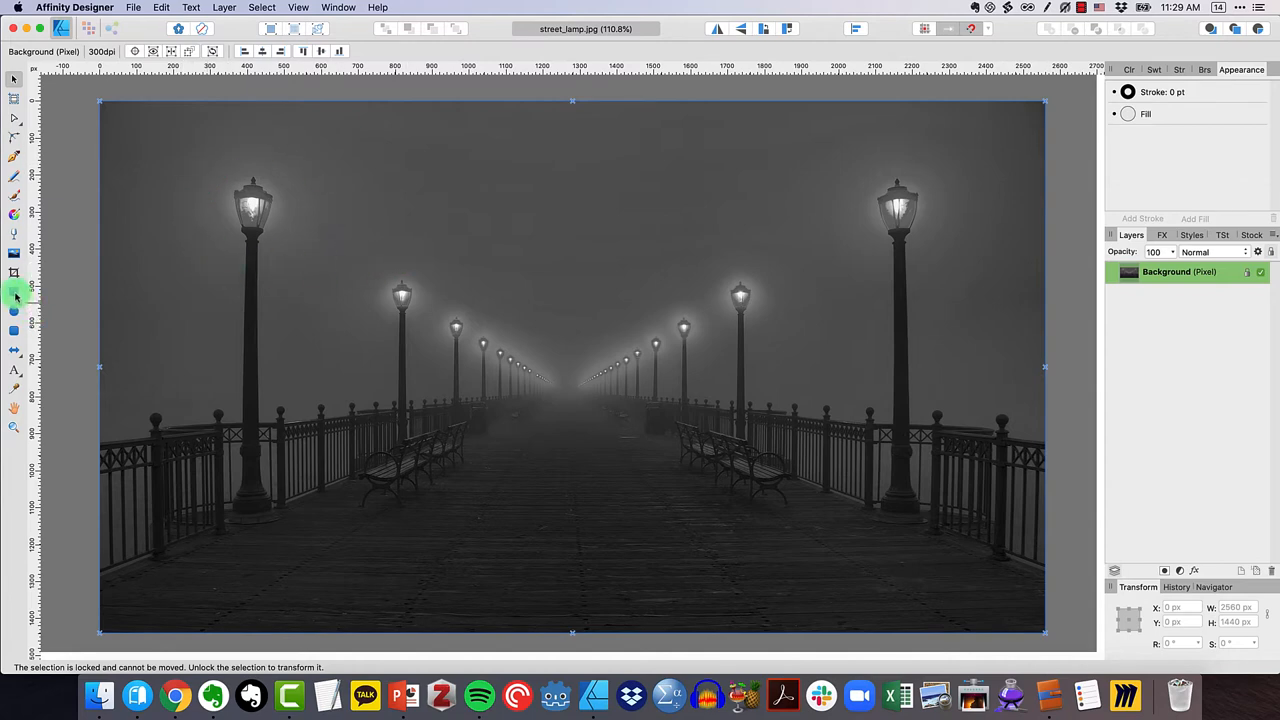
mouse_move(14, 312)
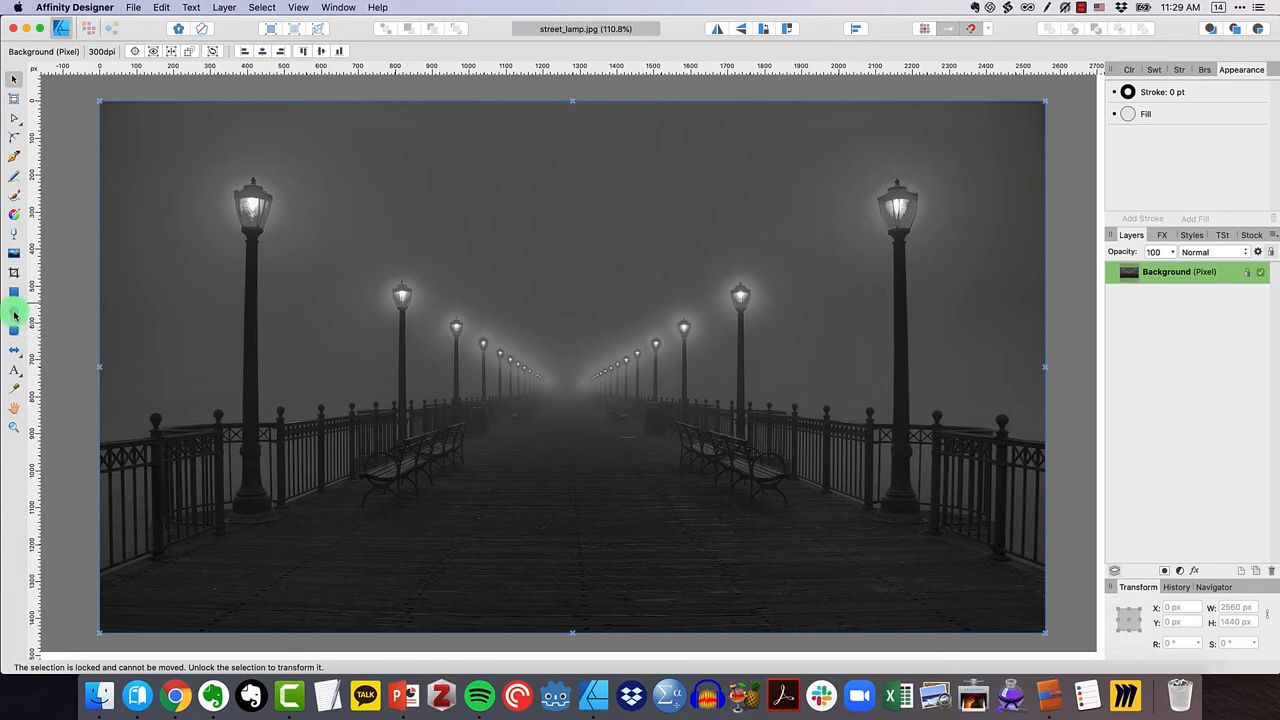
Draw a white circle with the Ellipse Tool over the left lamp head and nudge it into place
left_click(16, 312)
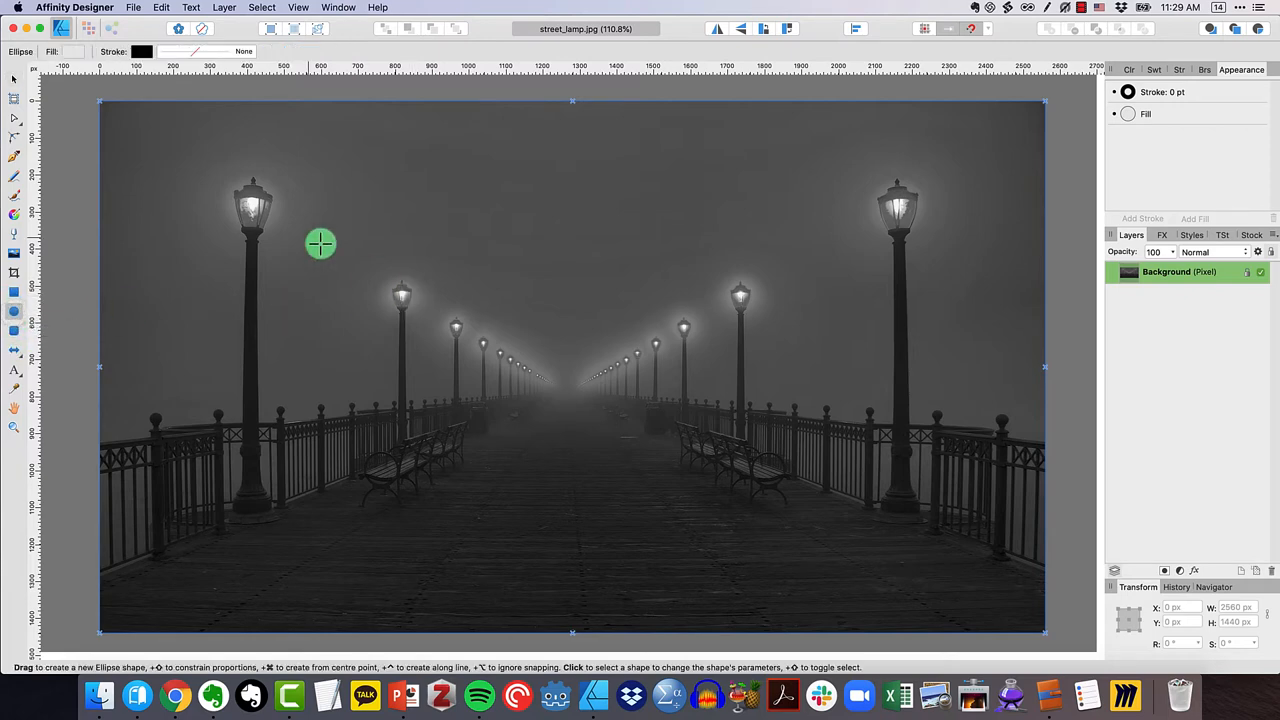
left_click_drag(320, 244, 326, 268)
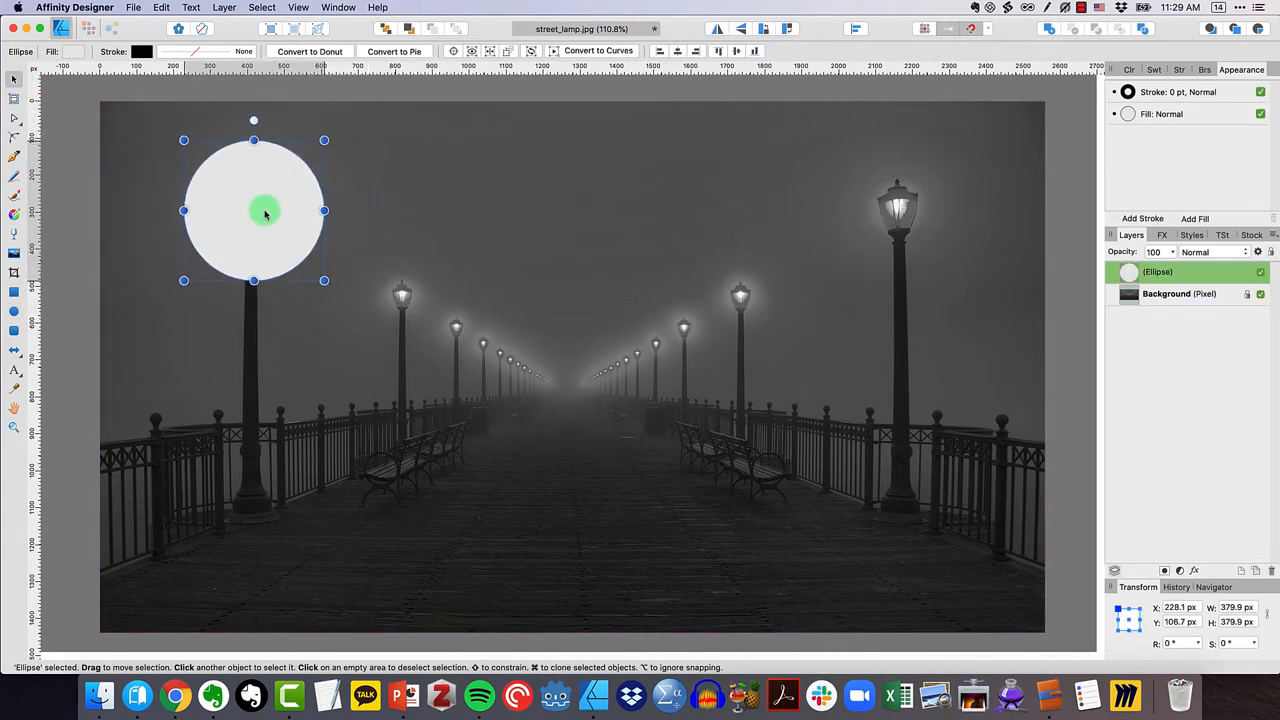
left_click_drag(268, 212, 260, 212)
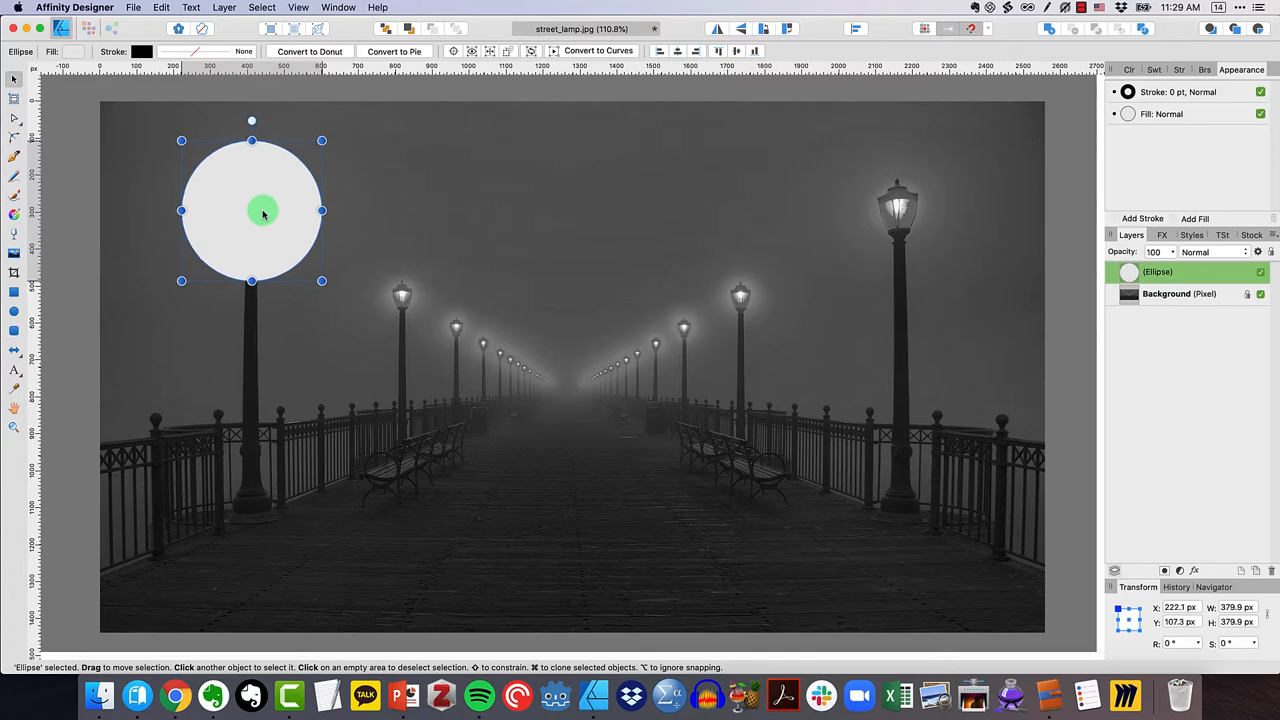
mouse_move(548, 280)
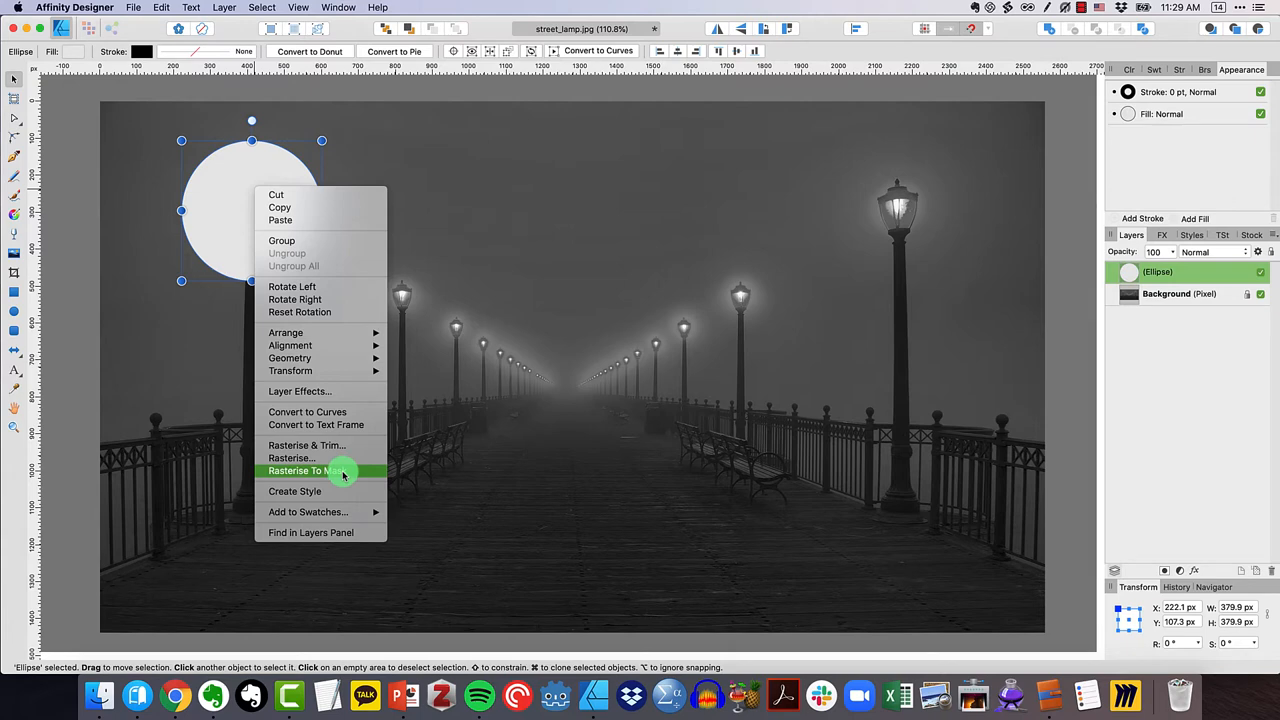
Rasterise the circle to a mask so only the lamp inside it stays visible
left_click(308, 470)
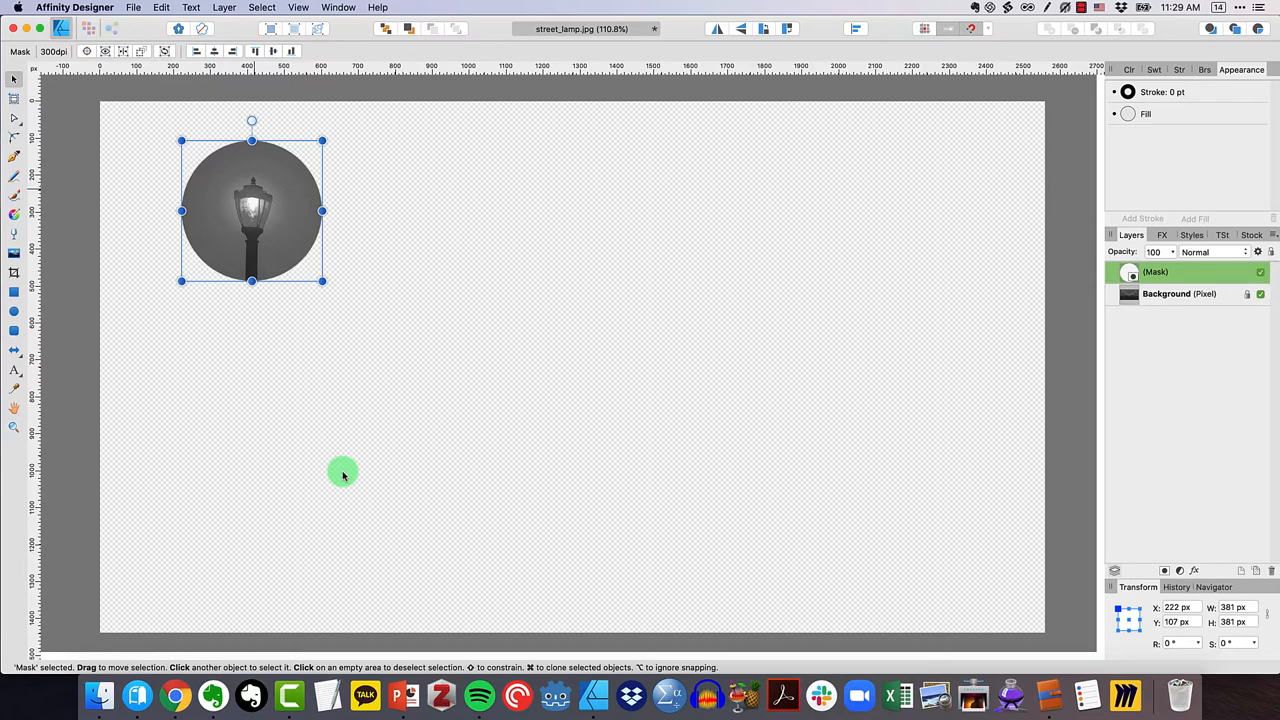
mouse_move(436, 450)
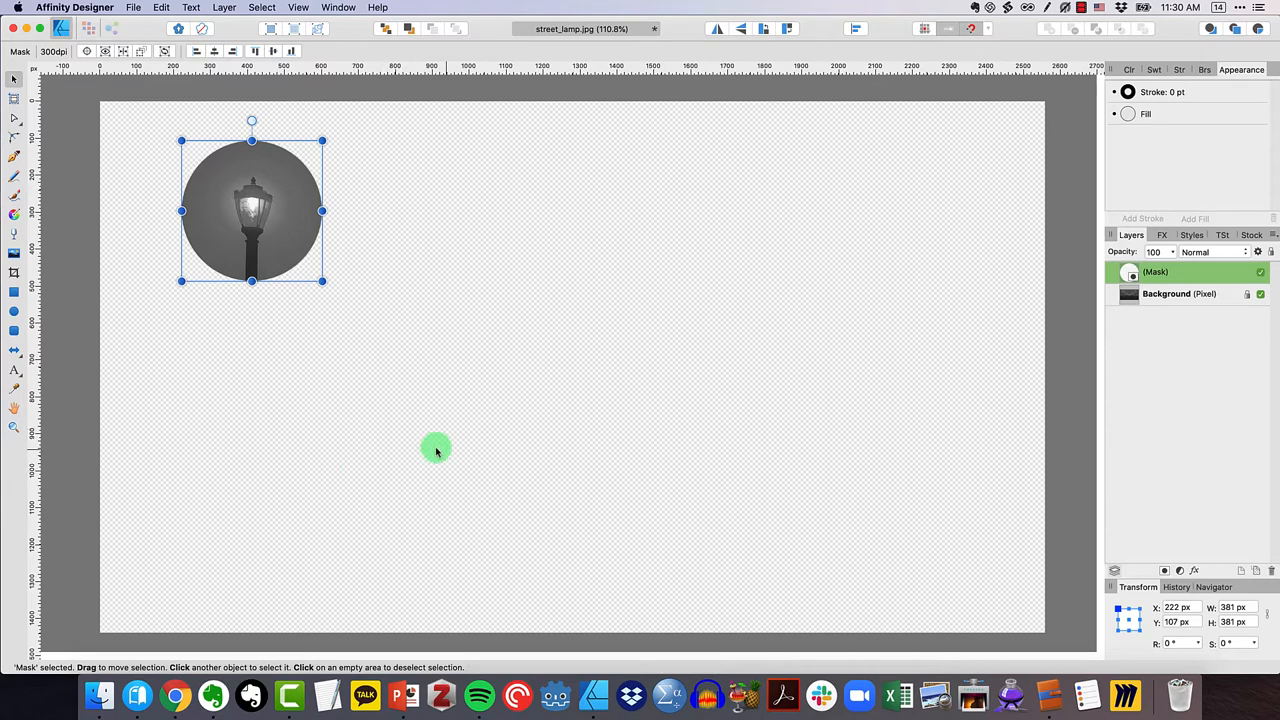
Drag the circular mask around trying framings, ending with the lamp centred near the top-left
left_click_drag(436, 448, 288, 228)
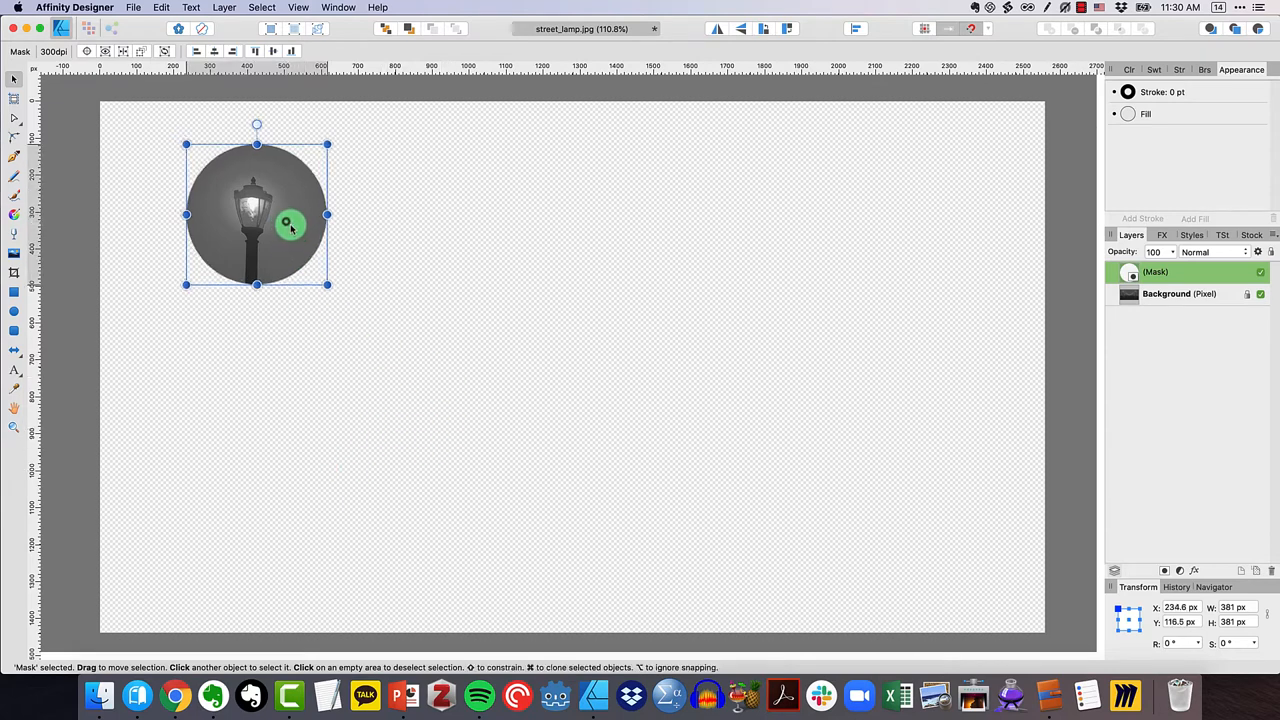
left_click_drag(288, 222, 390, 298)
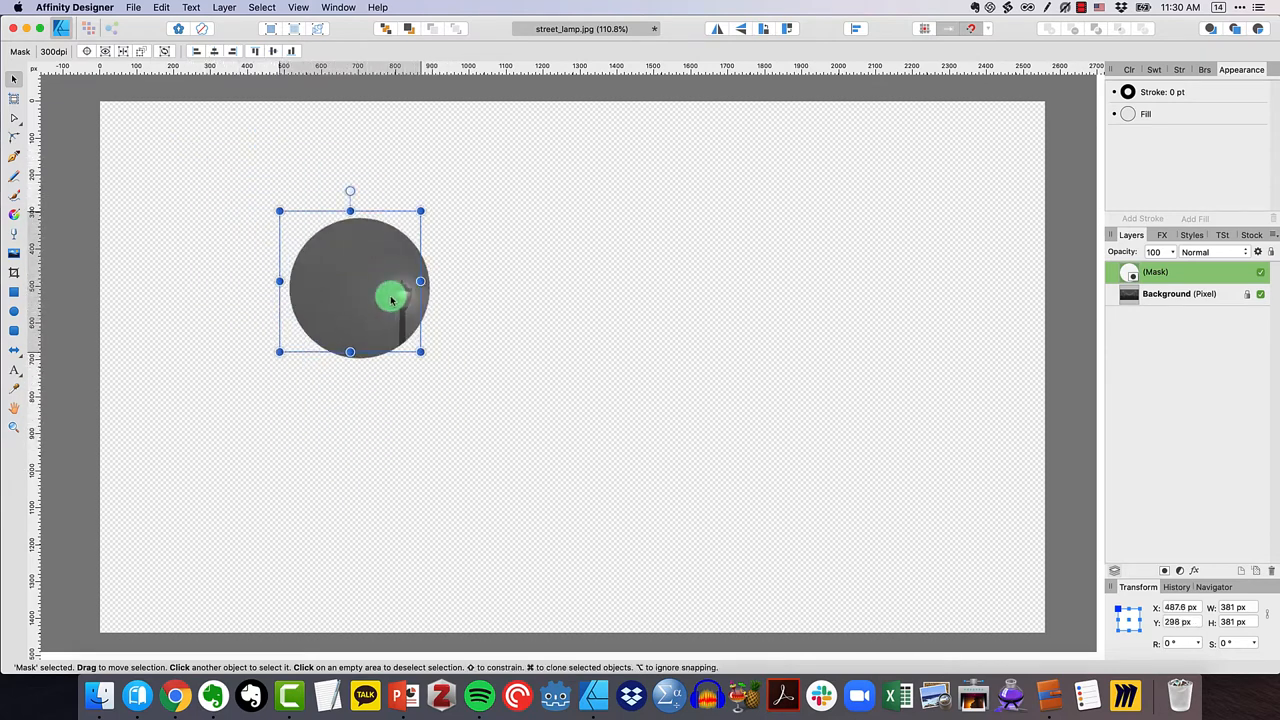
left_click_drag(390, 300, 288, 236)
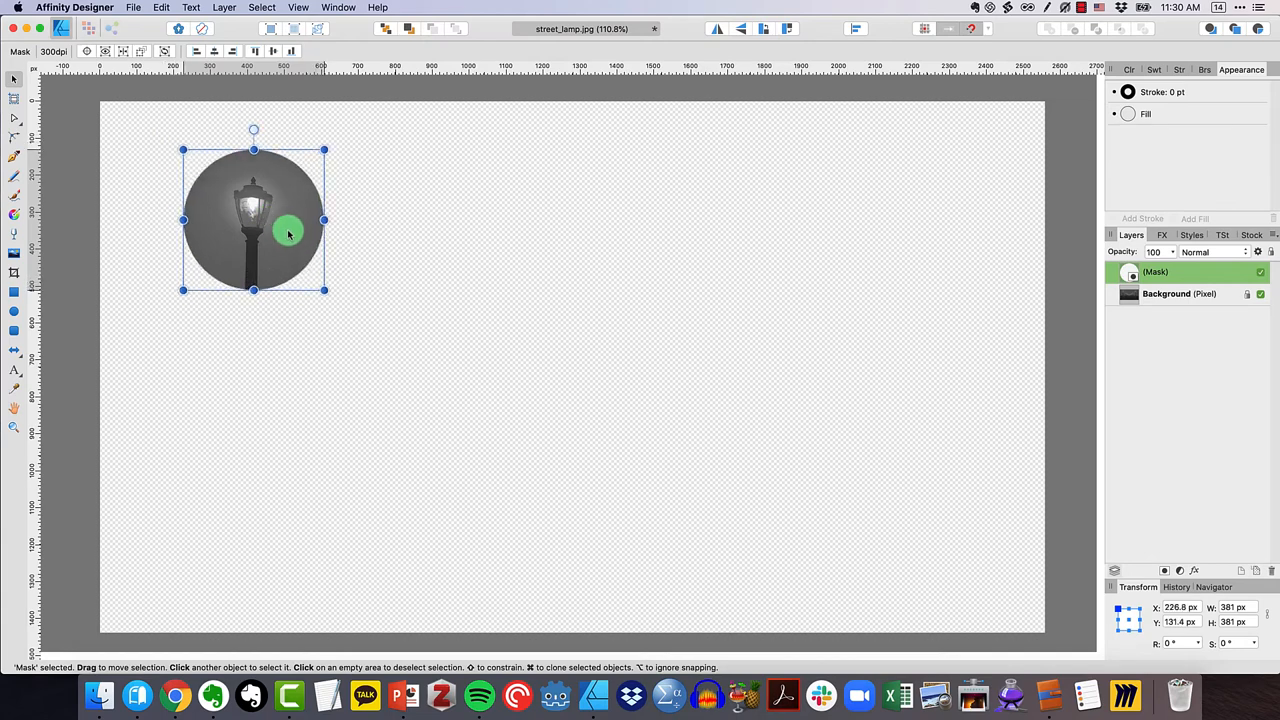
left_click_drag(288, 234, 428, 330)
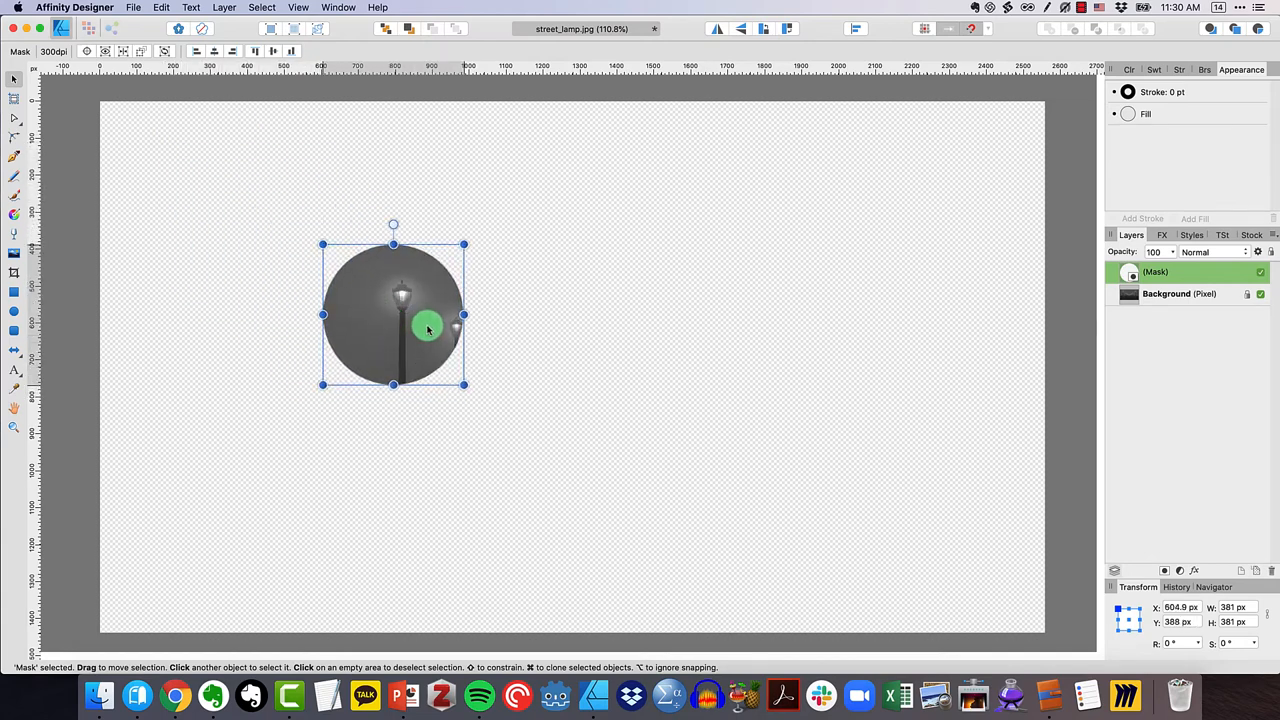
left_click_drag(426, 330, 532, 374)
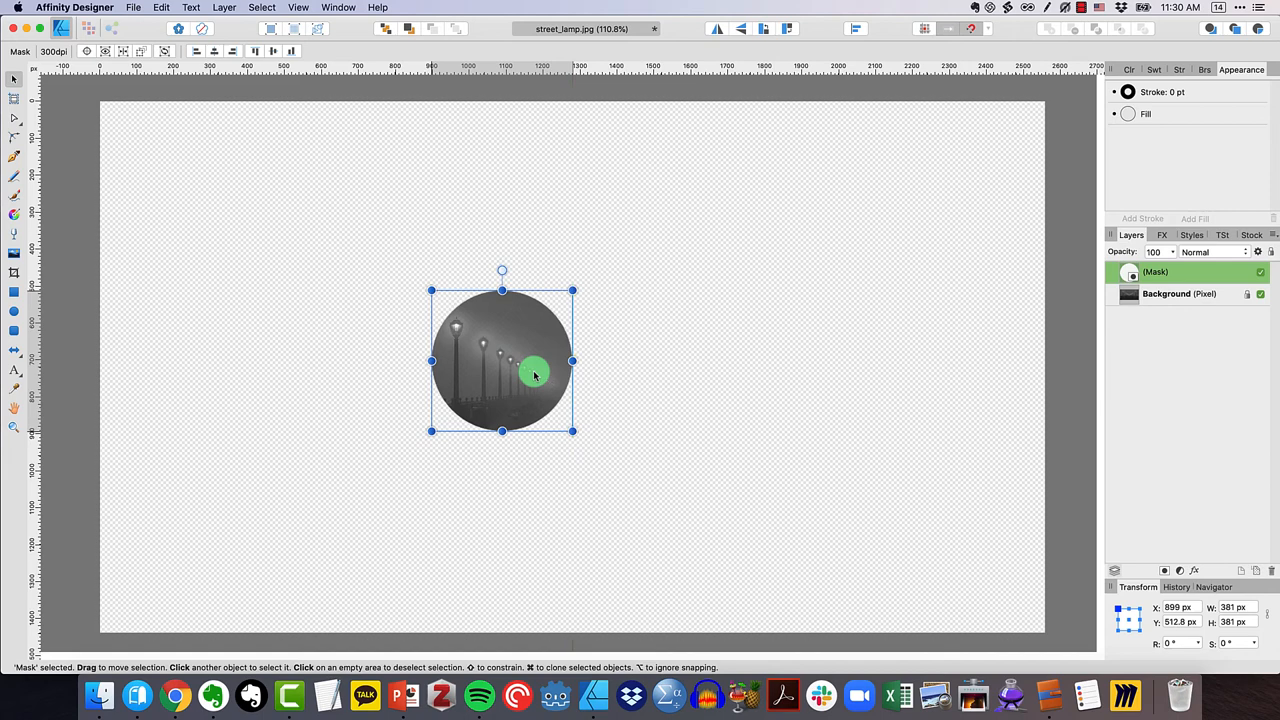
left_click_drag(536, 372, 944, 312)
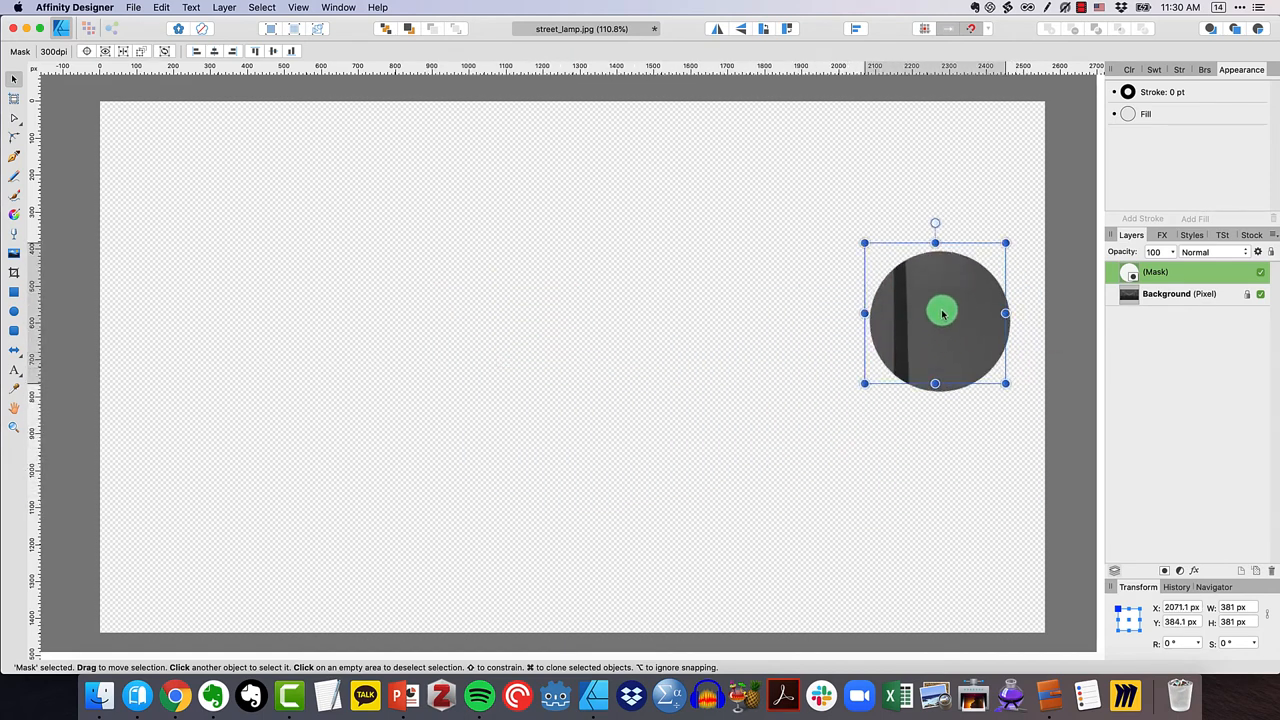
left_click_drag(936, 312, 232, 170)
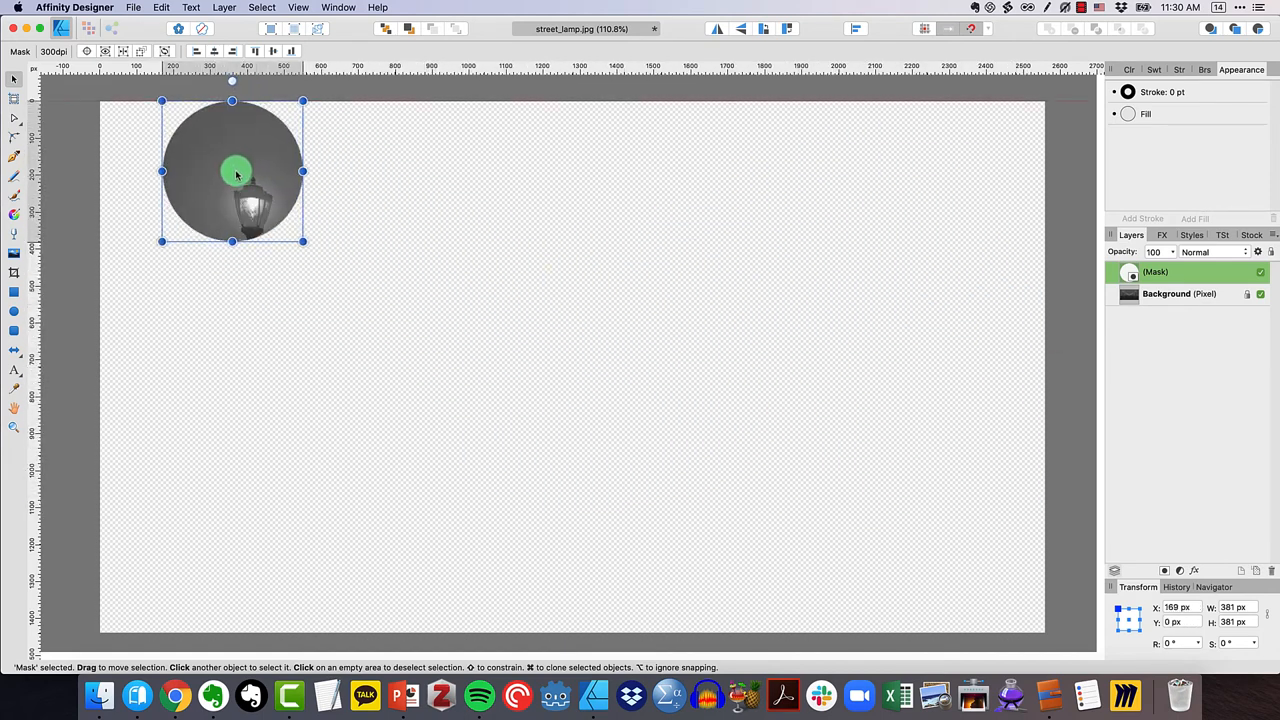
left_click_drag(236, 172, 272, 220)
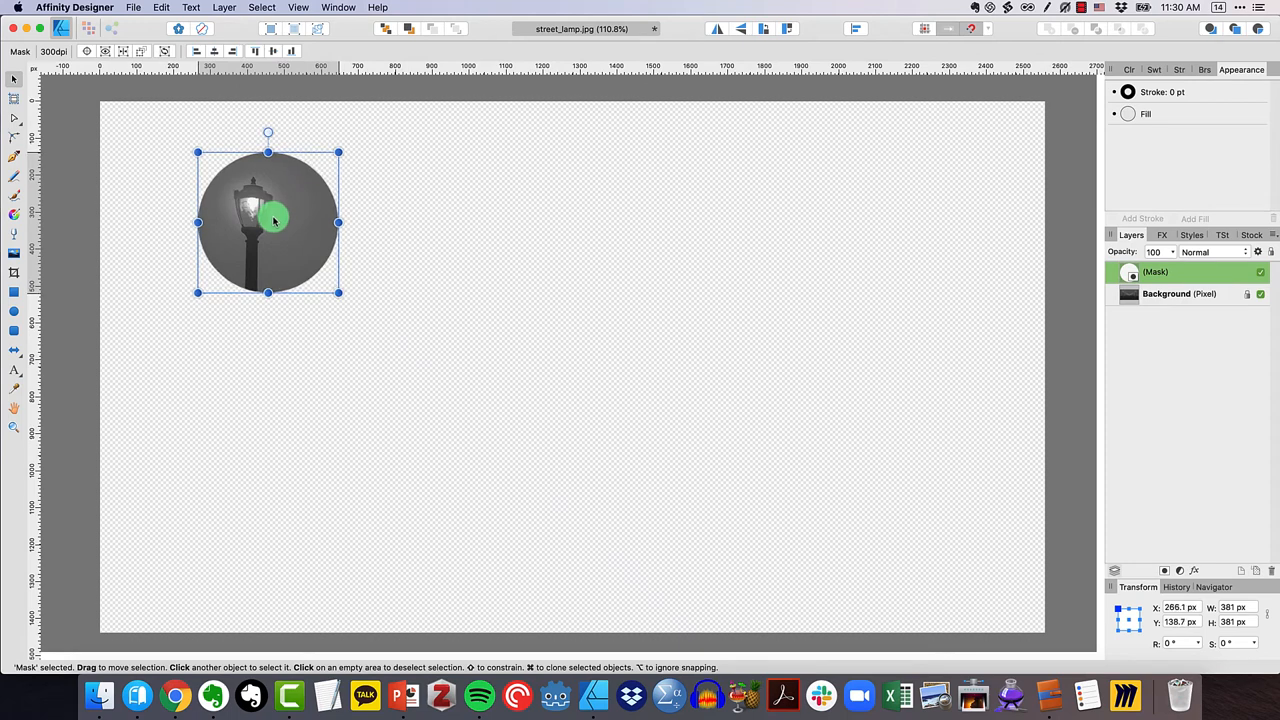
Select the mask layer and group it with the street-lamp photo
left_click(1180, 292)
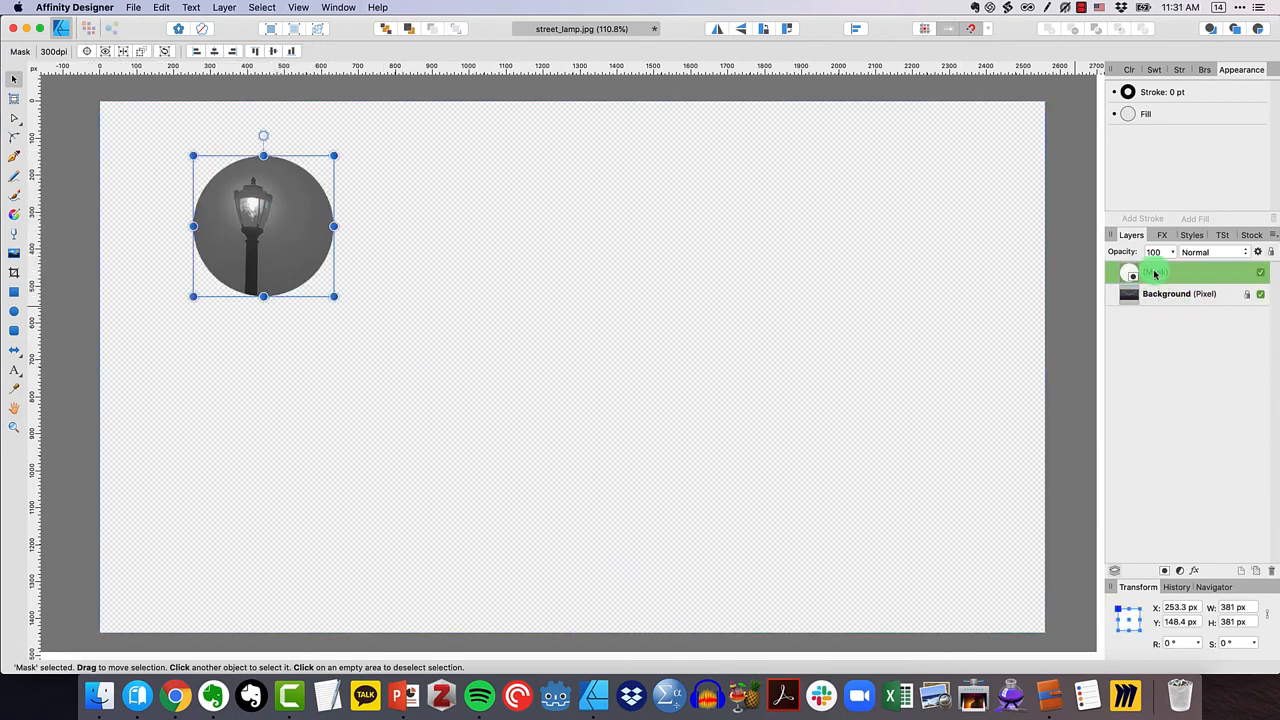
right_click(1184, 284)
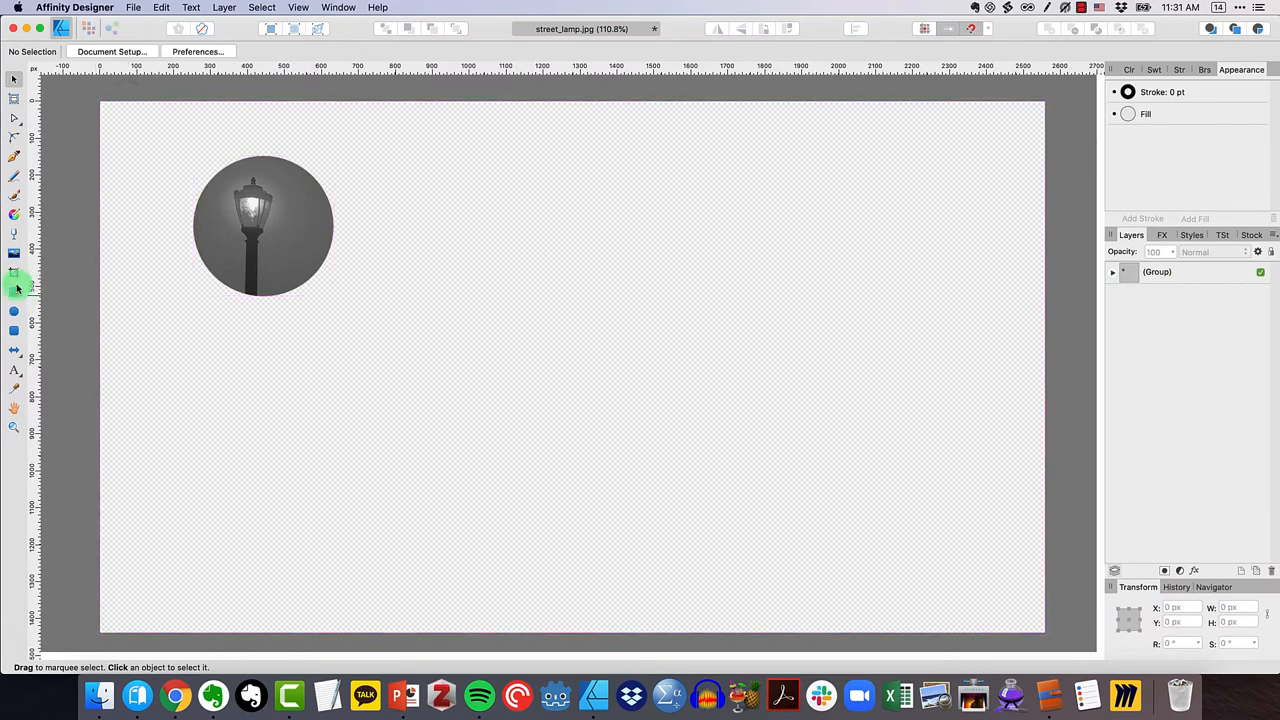
Draw a canvas-sized rectangle and move it to the back behind the lamp group
left_click_drag(116, 124, 784, 512)
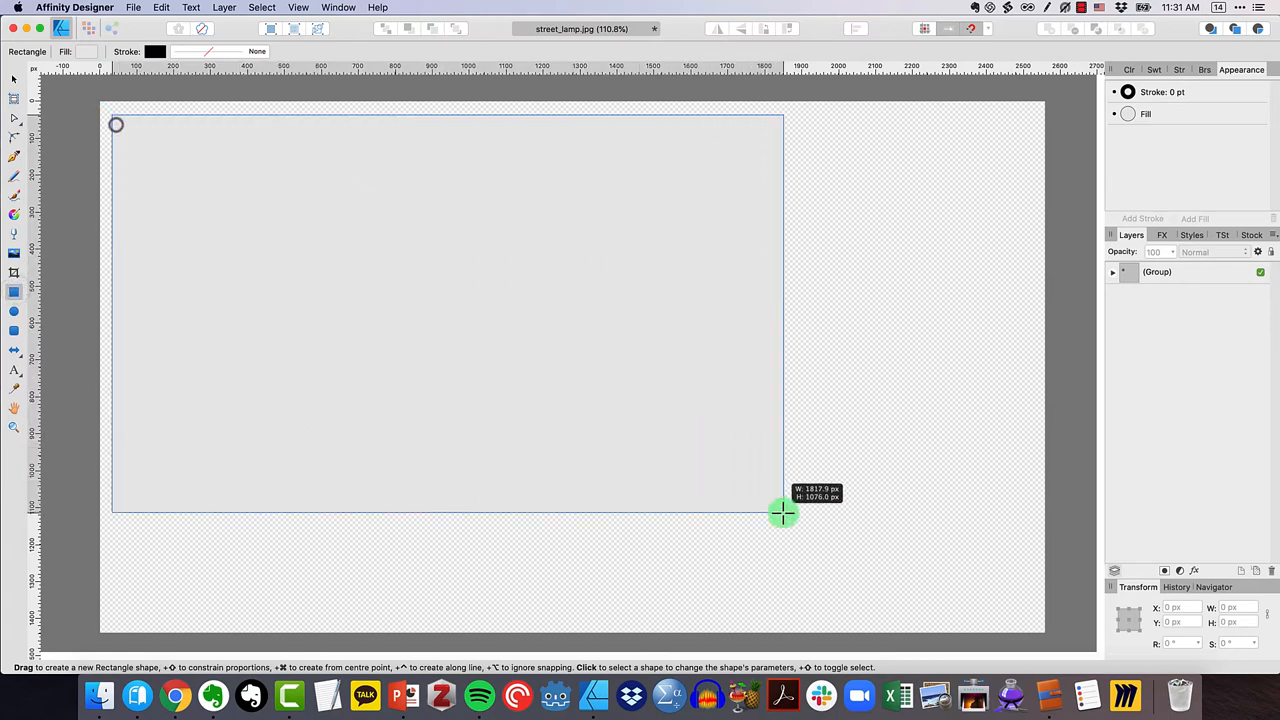
left_click_drag(116, 124, 784, 512)
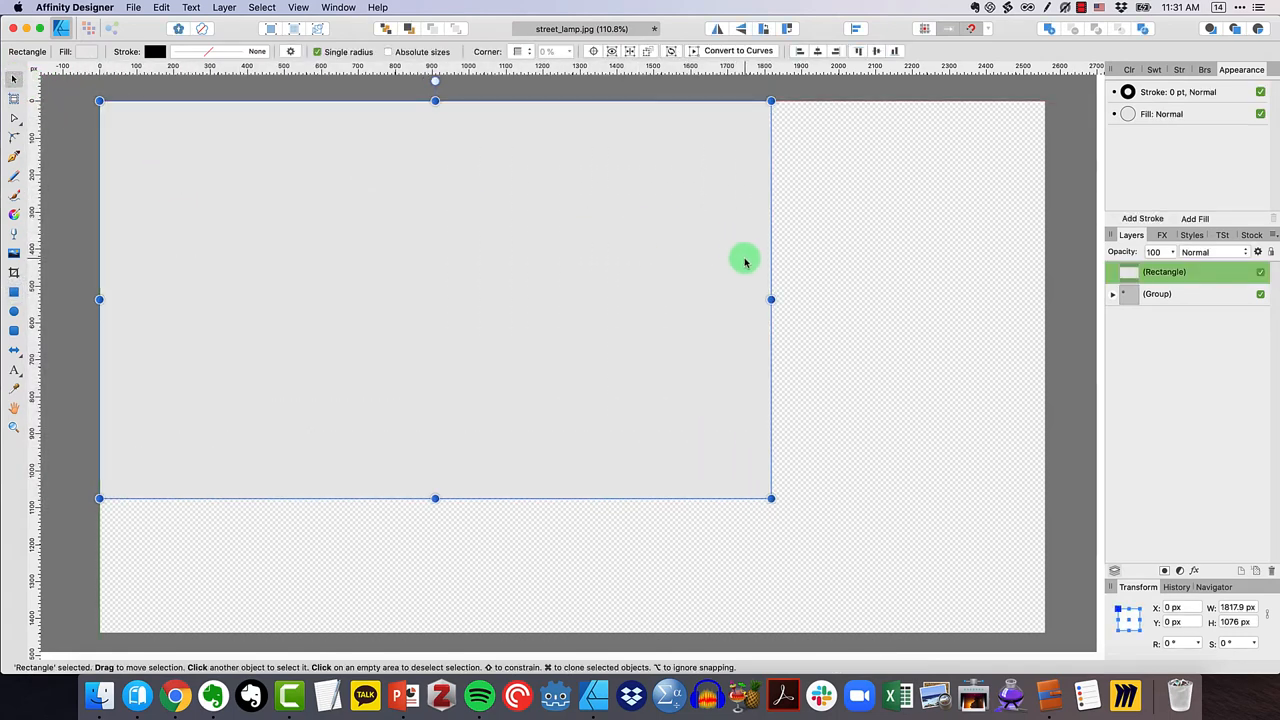
left_click_drag(770, 298, 1044, 306)
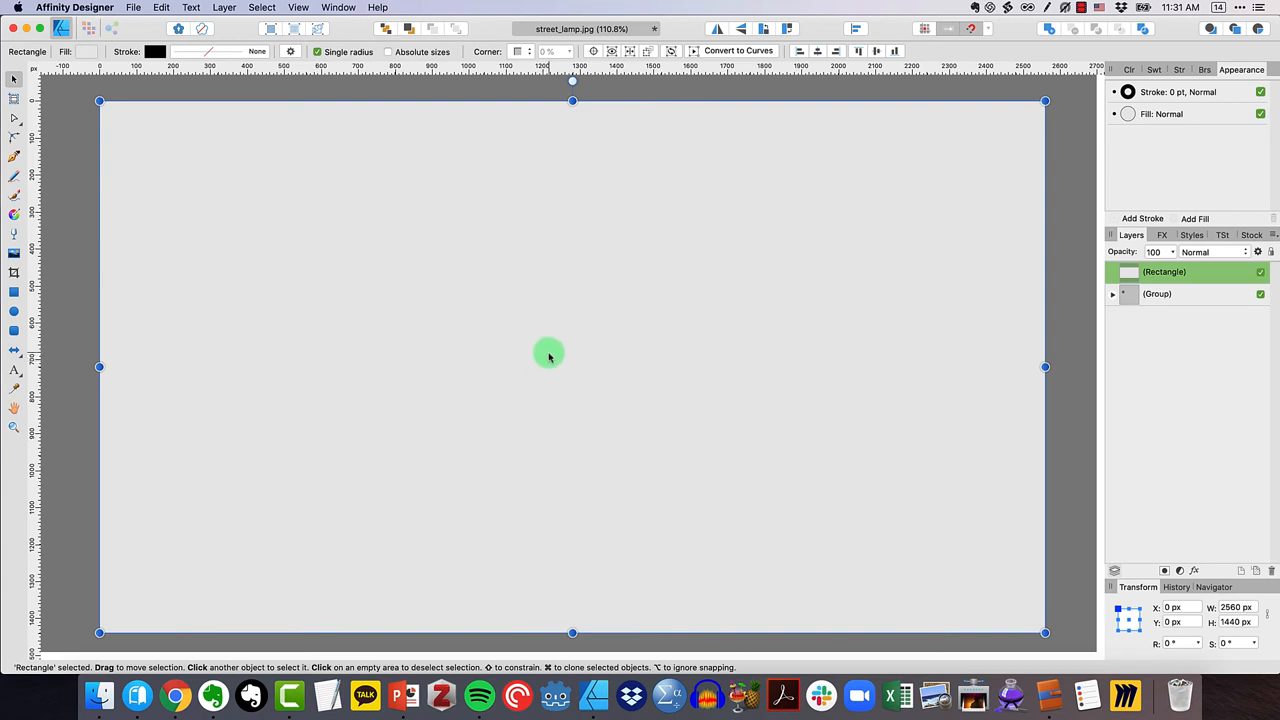
left_click(1164, 272)
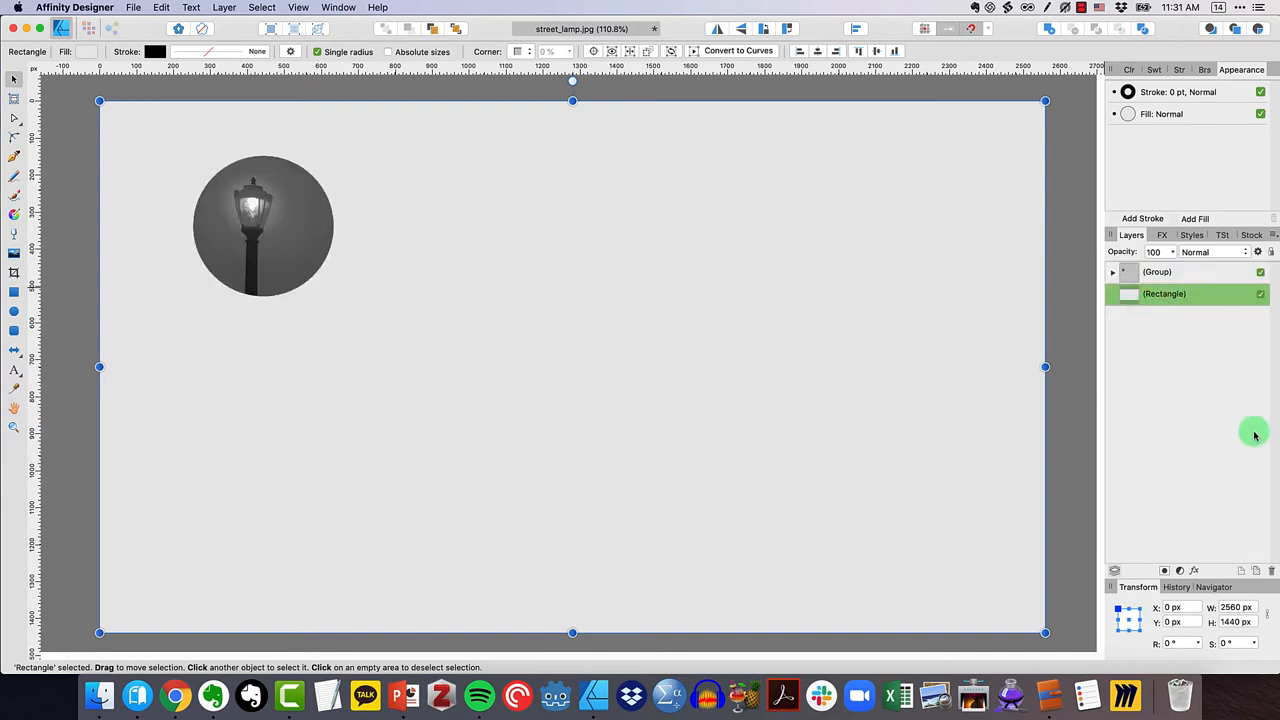
Fill the background rectangle with a dark grey from the Greys swatches
left_click(80, 52)
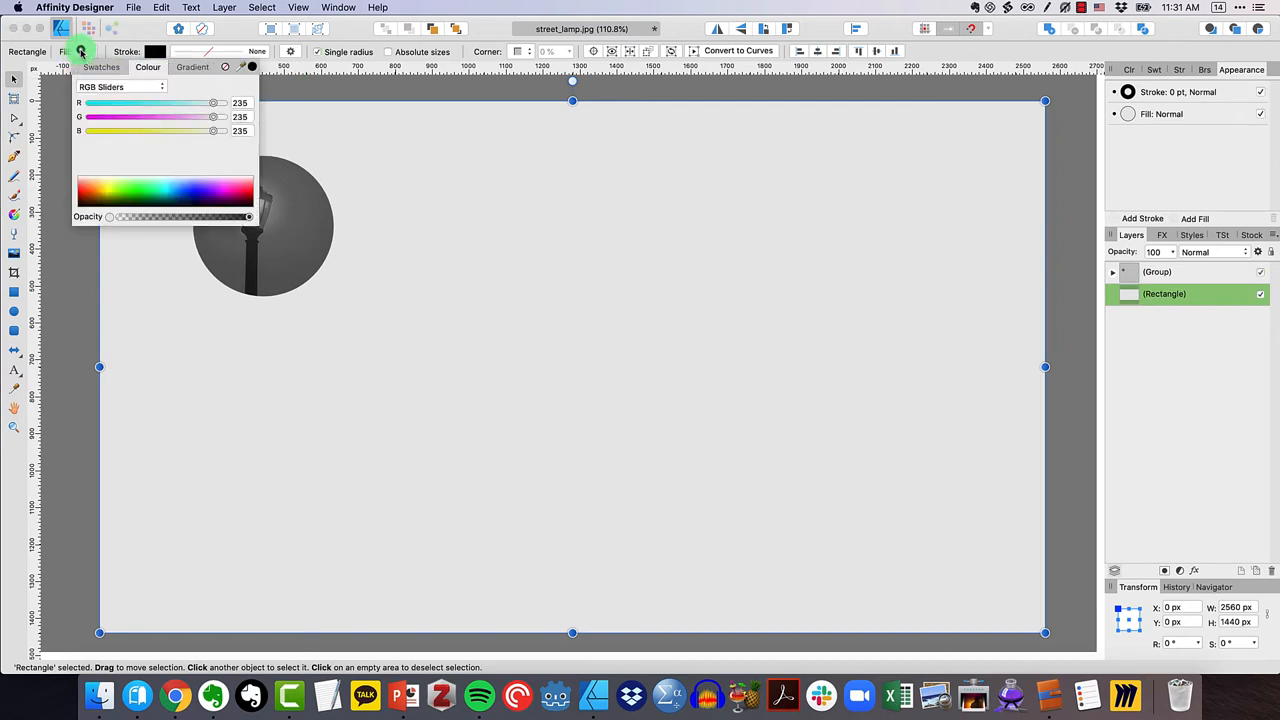
left_click(100, 68)
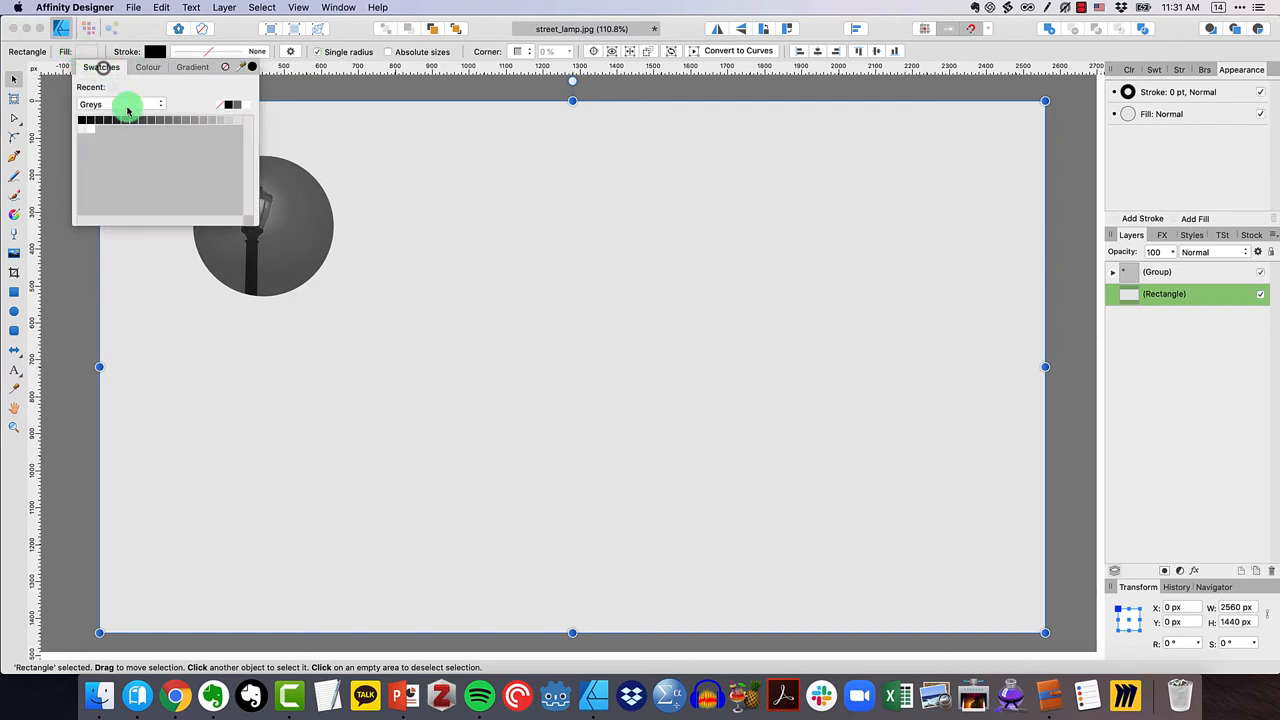
left_click(128, 120)
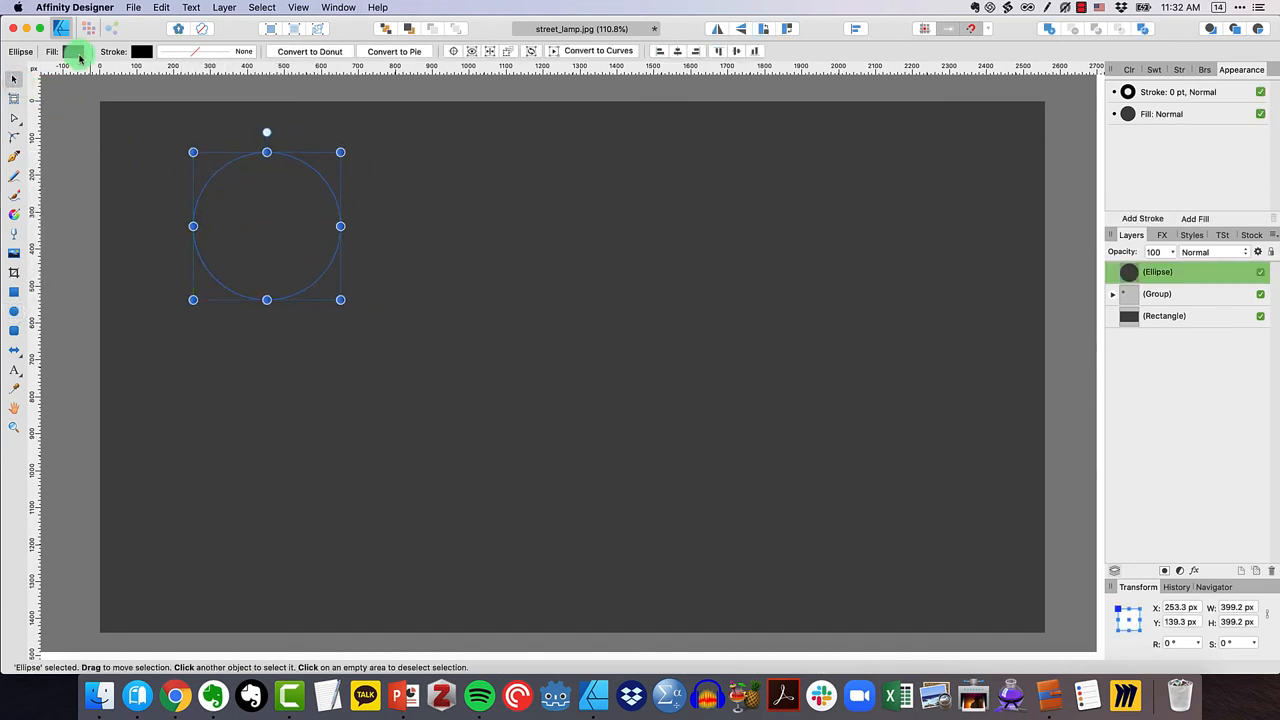
Make the new circle fill-less, size it to the photo's edge and give it a light-grey stroke
left_click(78, 52)
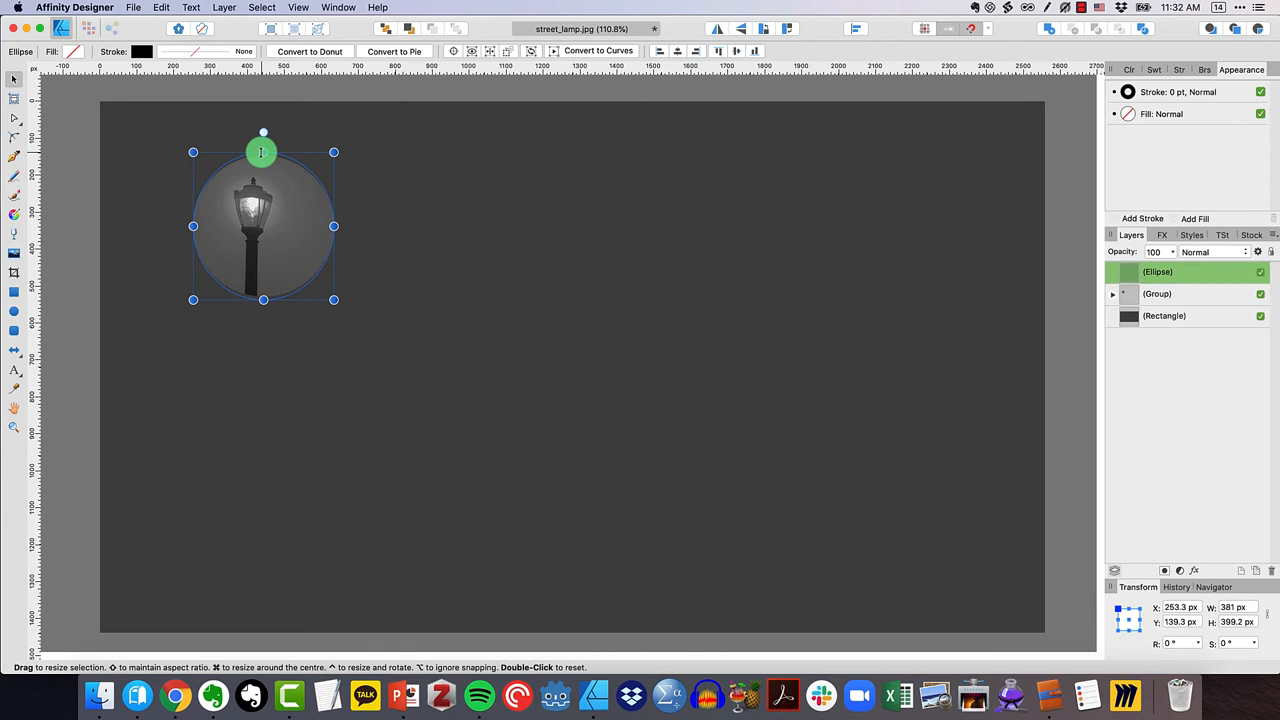
left_click_drag(260, 152, 264, 328)
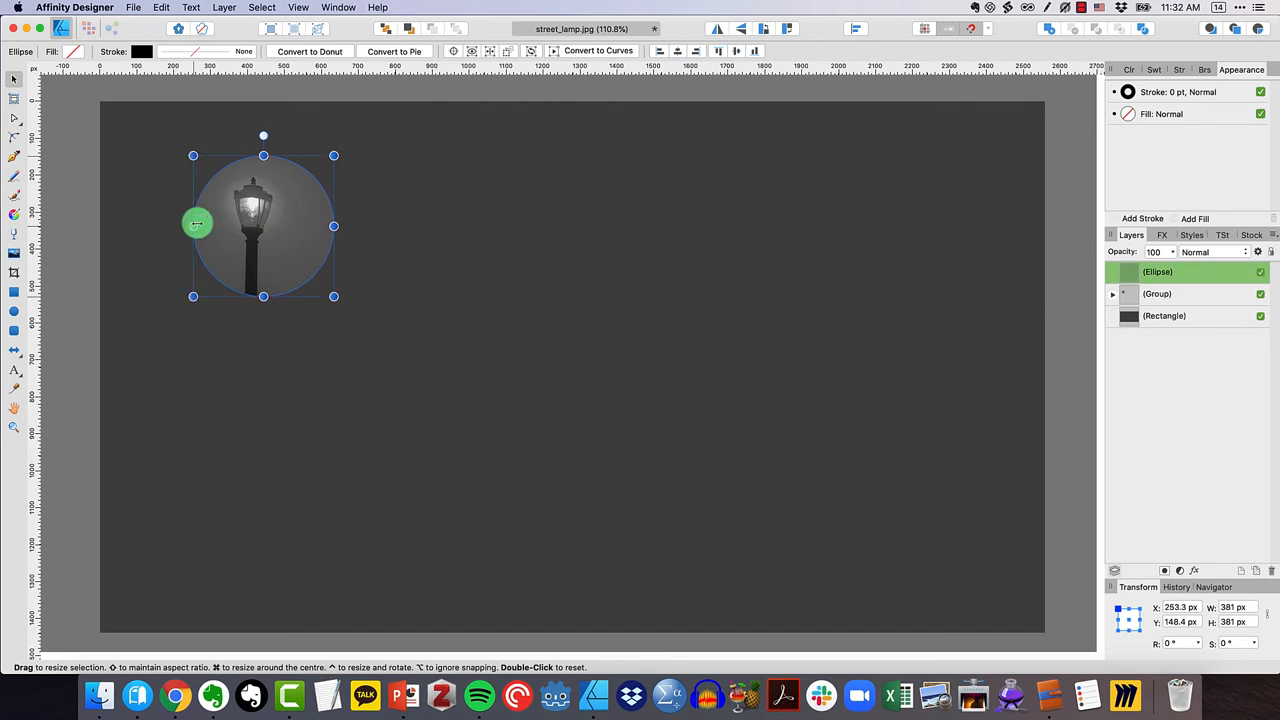
left_click(140, 52)
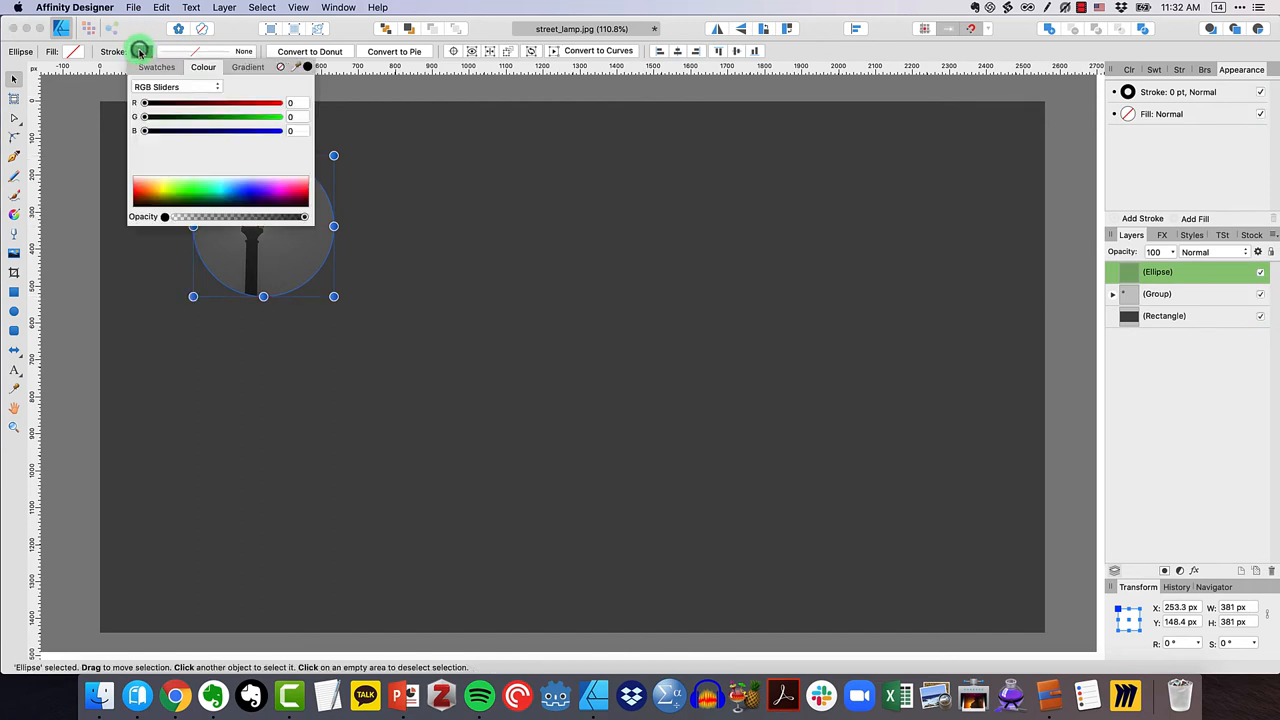
left_click(156, 66)
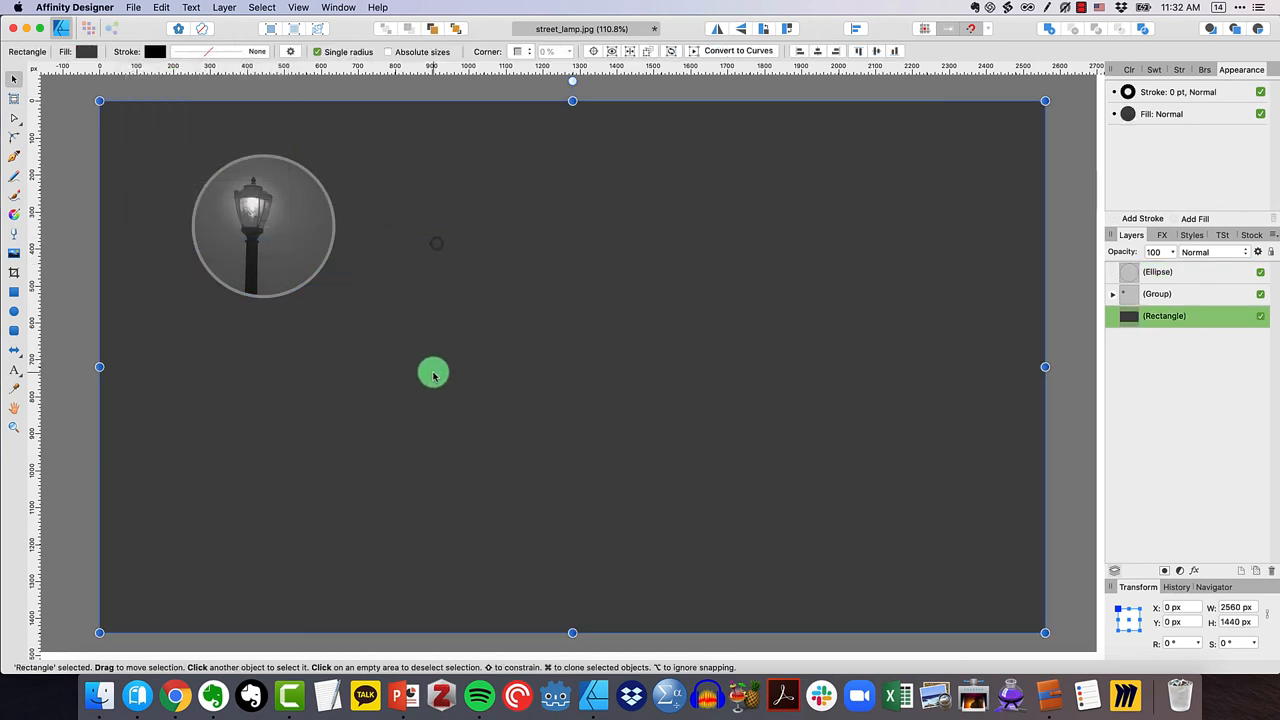
mouse_move(516, 386)
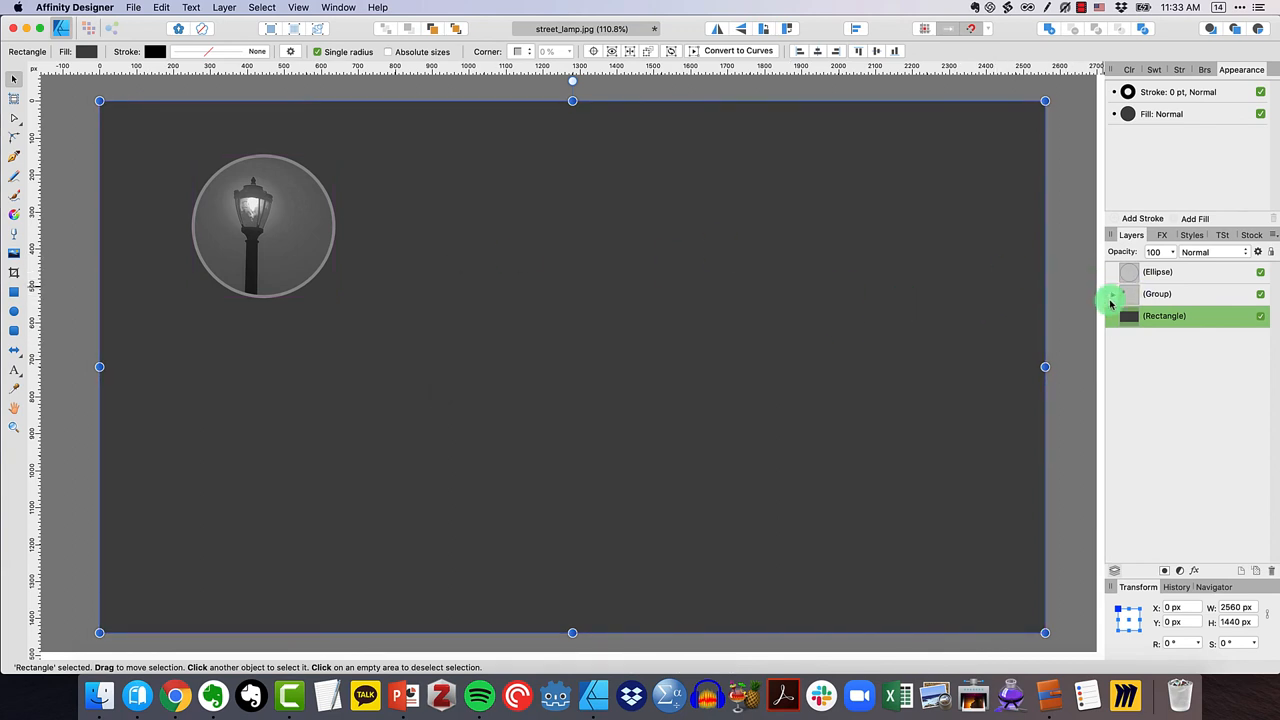
Expand the lamp group to show its mask and pixel layers, then reselect the group
left_click(1112, 292)
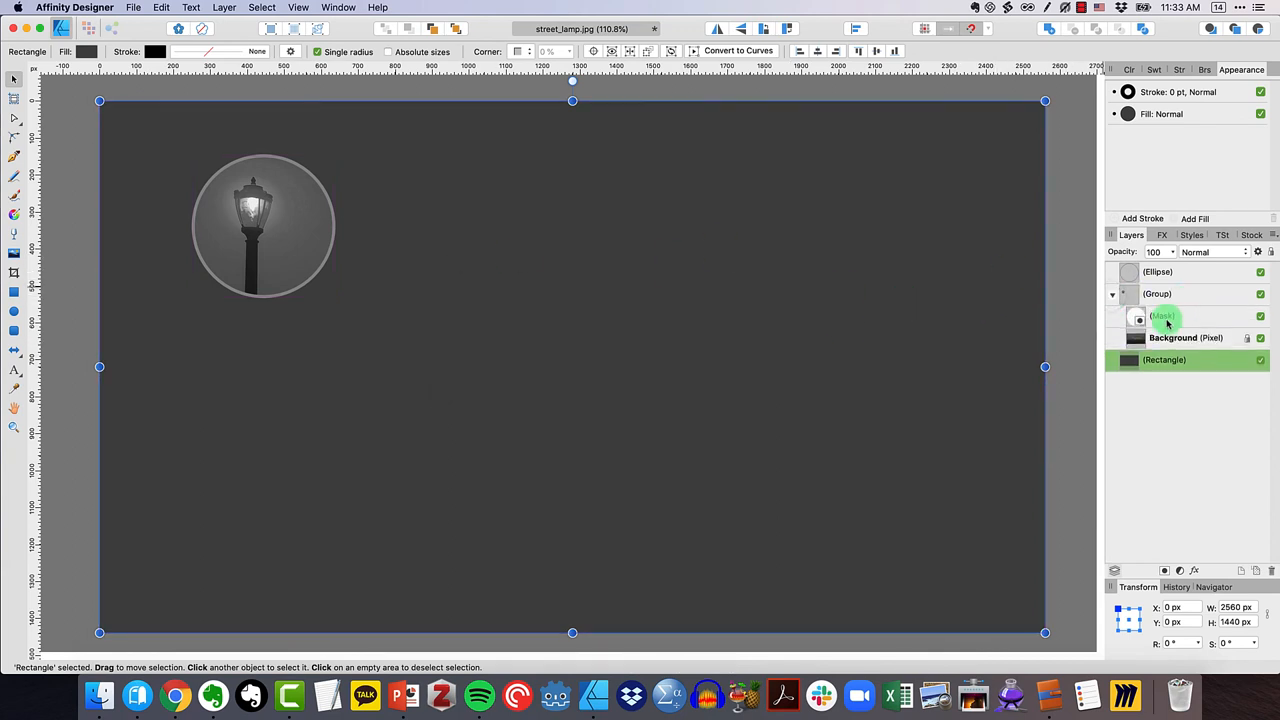
left_click(1184, 336)
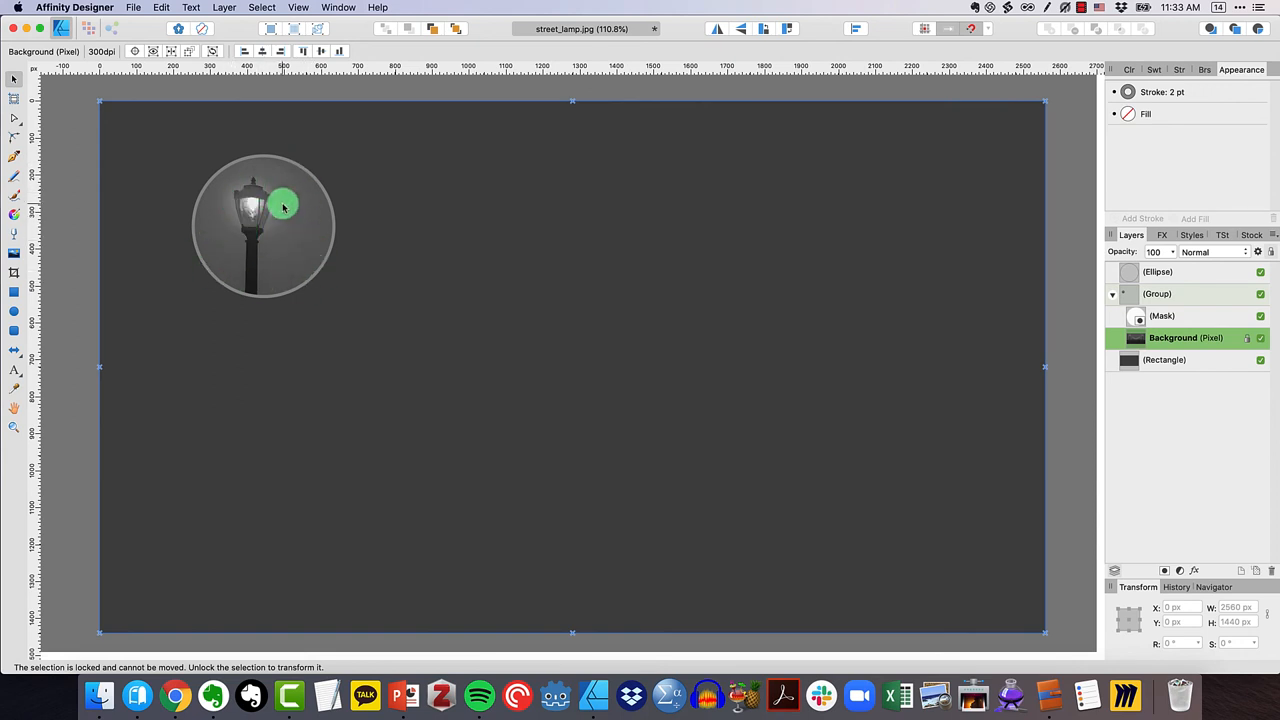
left_click(1156, 292)
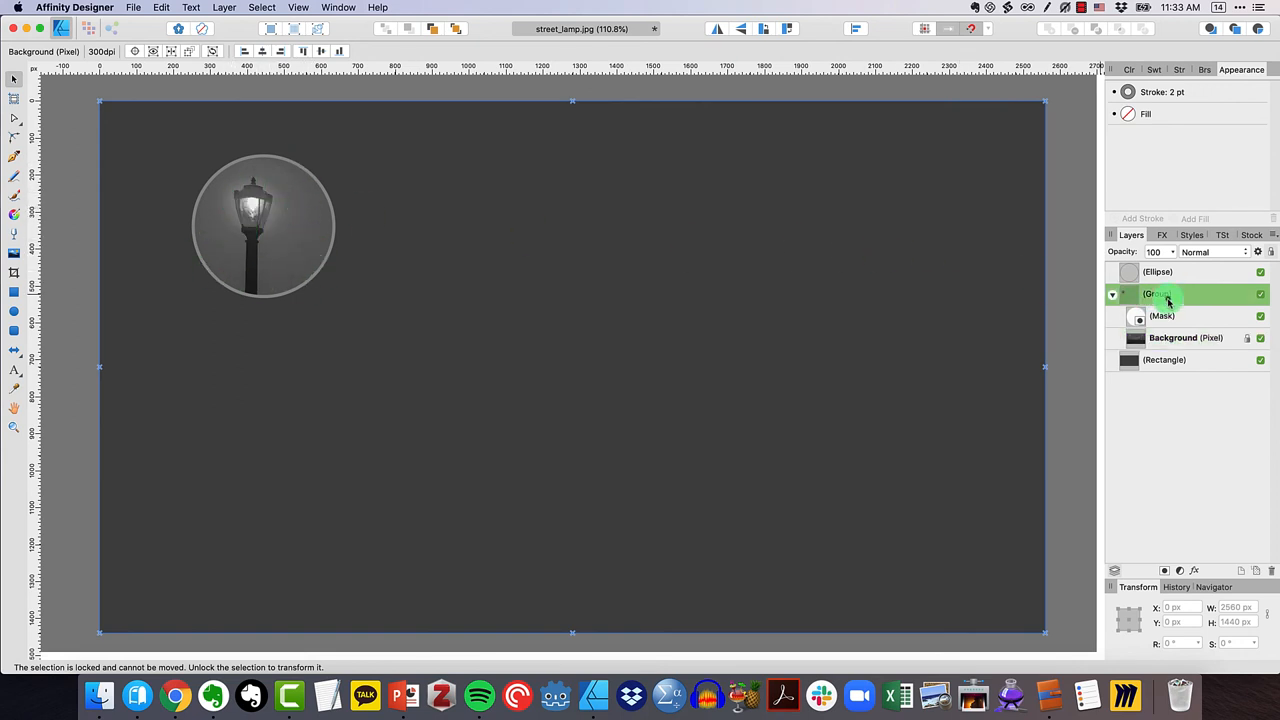
Rasterise & Trim the lamp group, group it with the ring, lock the background rectangle and deselect
right_click(1164, 294)
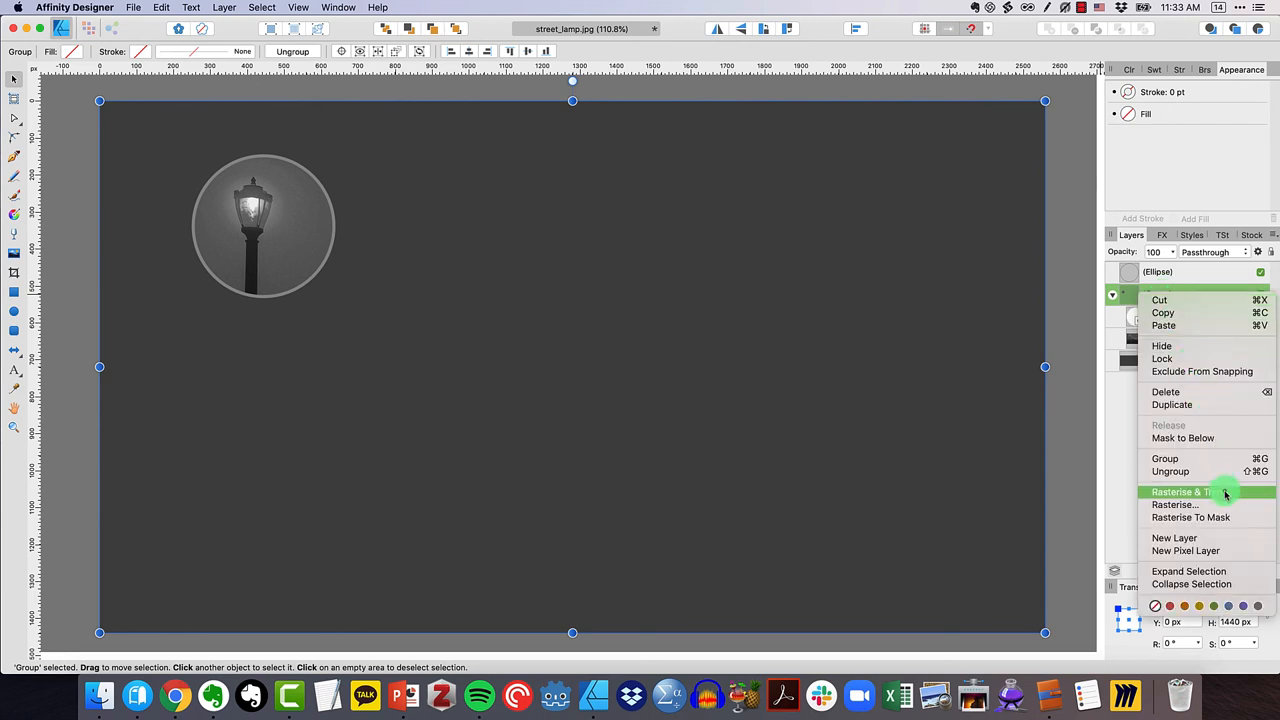
left_click(1184, 492)
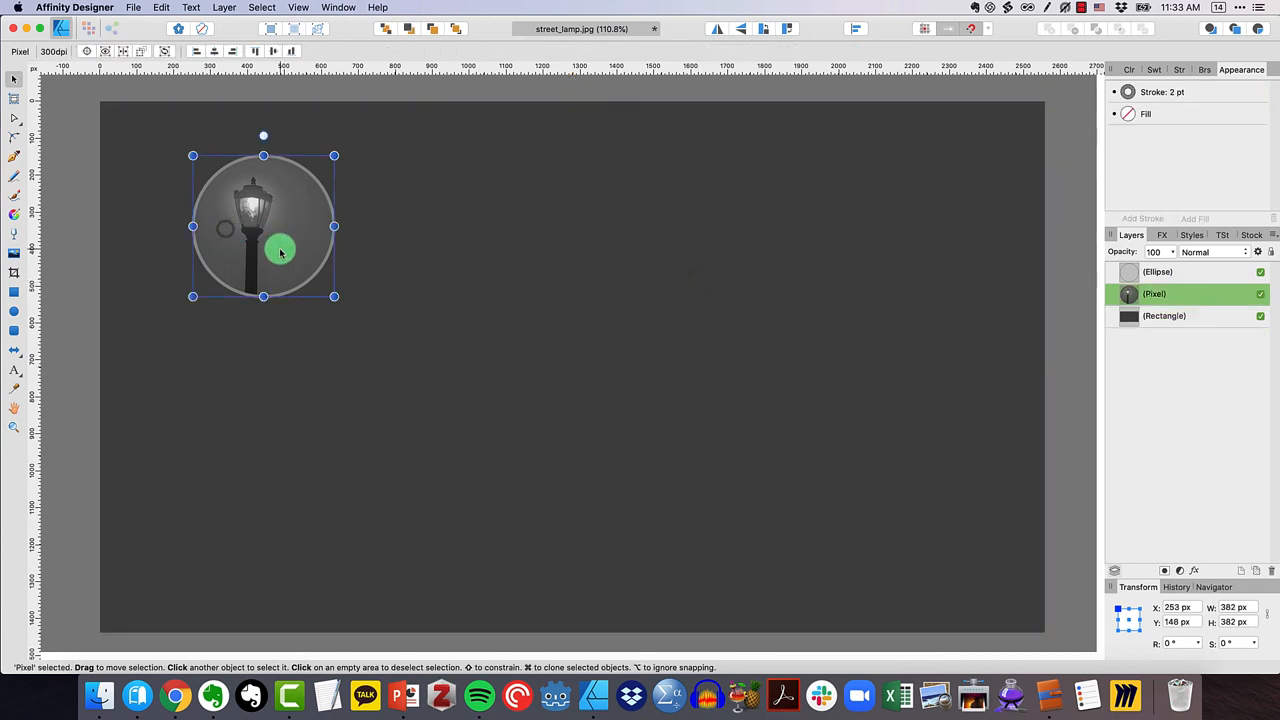
right_click(1156, 272)
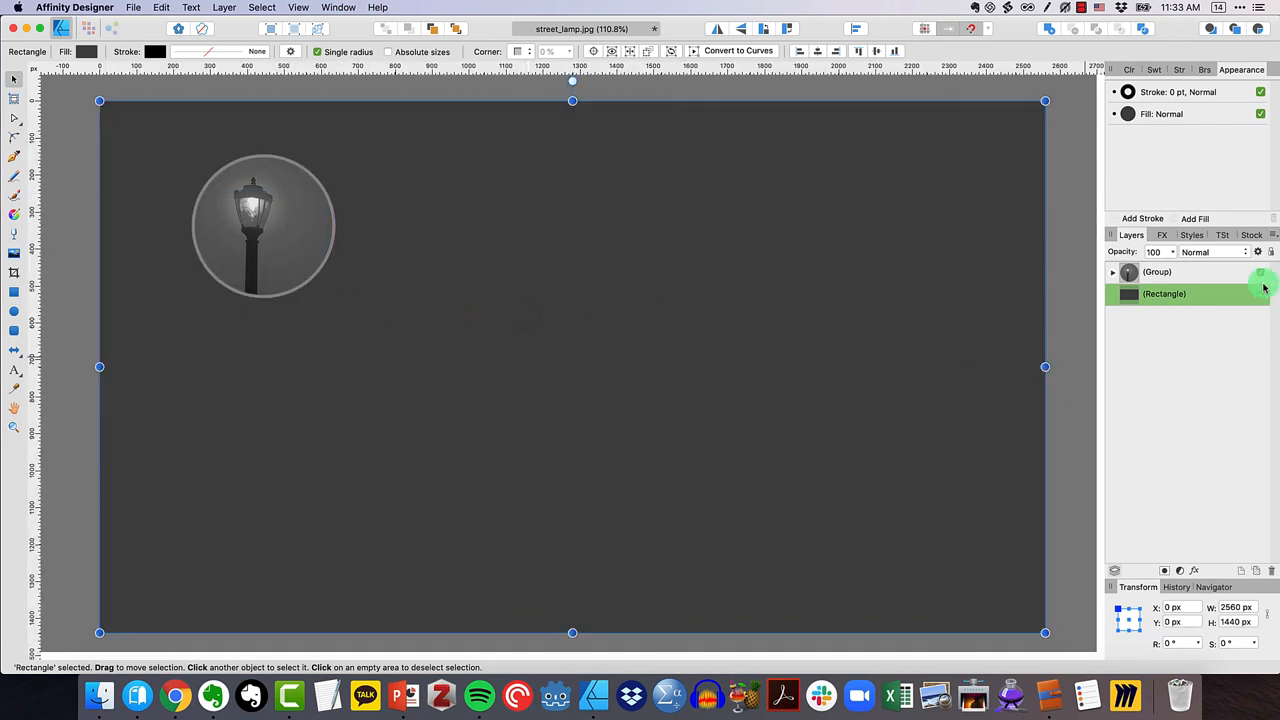
left_click(430, 248)
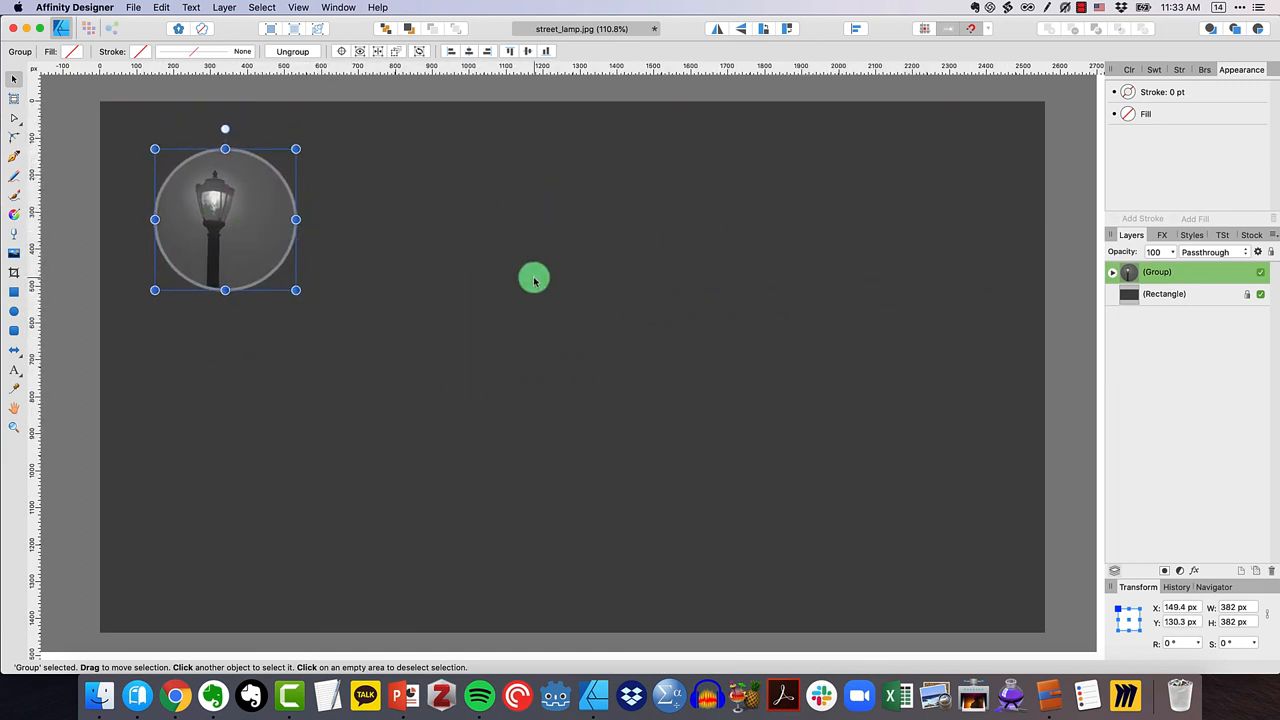
left_click(534, 280)
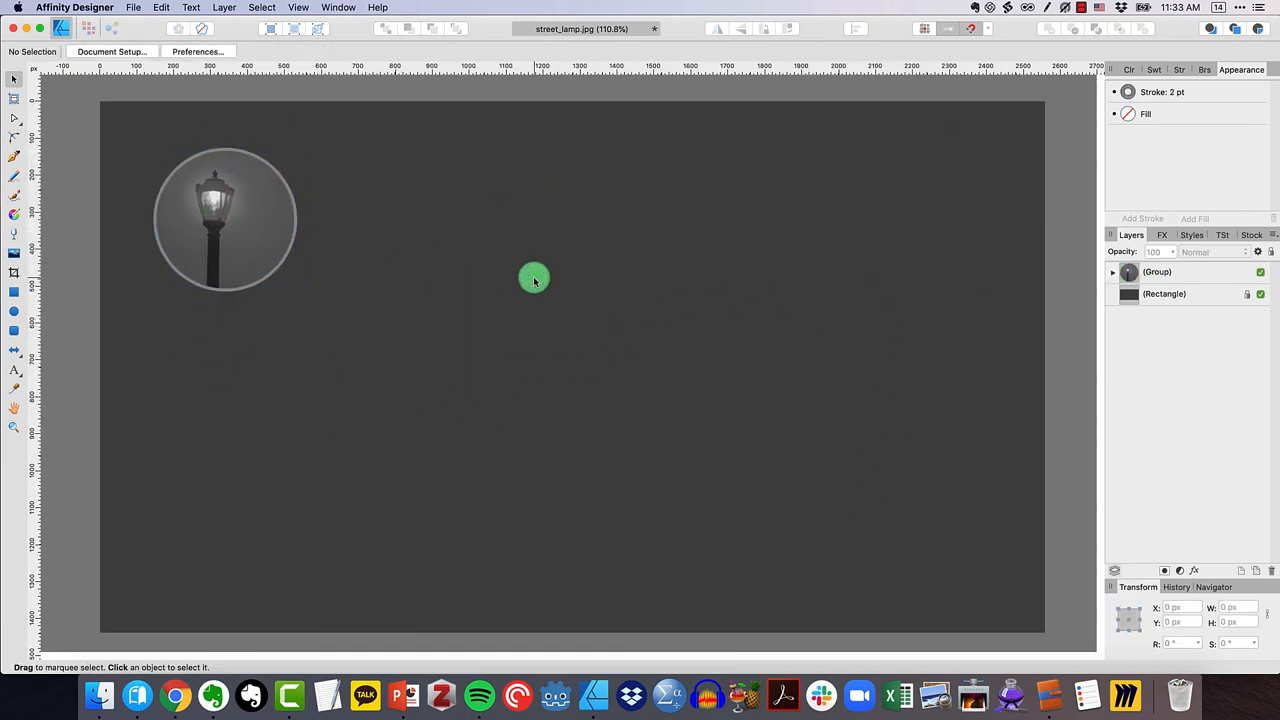